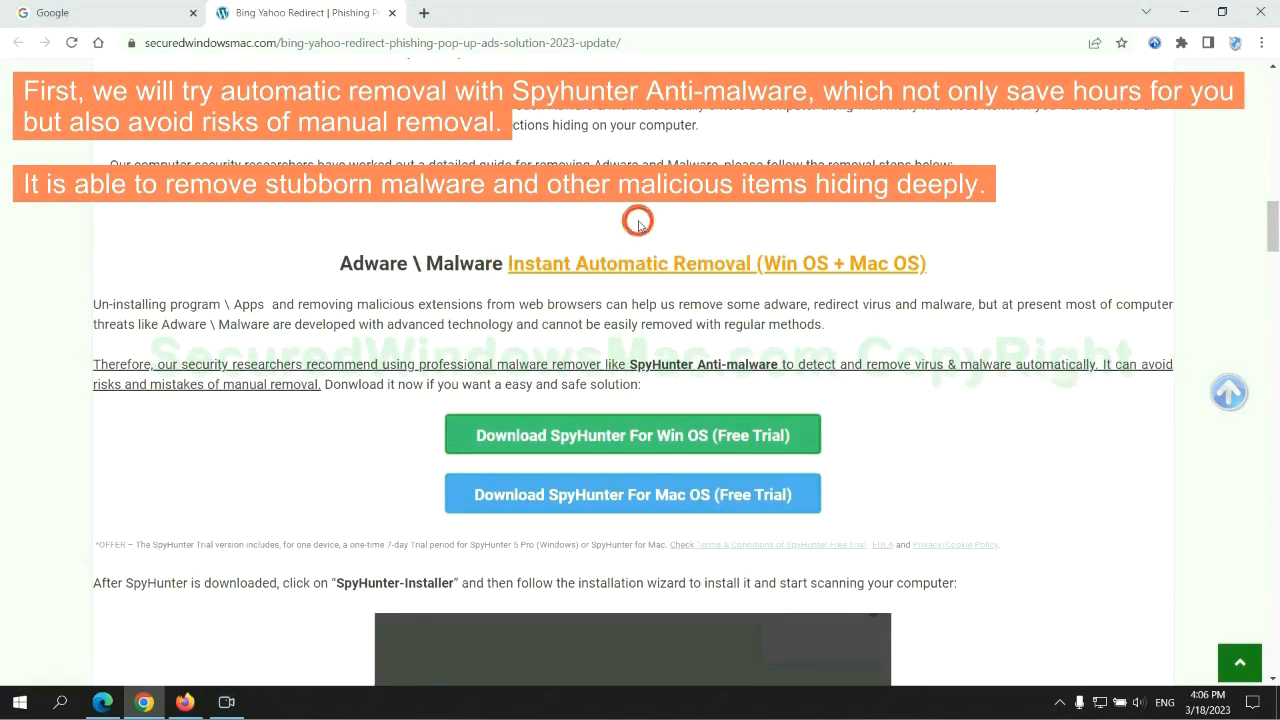
mouse_move(640, 304)
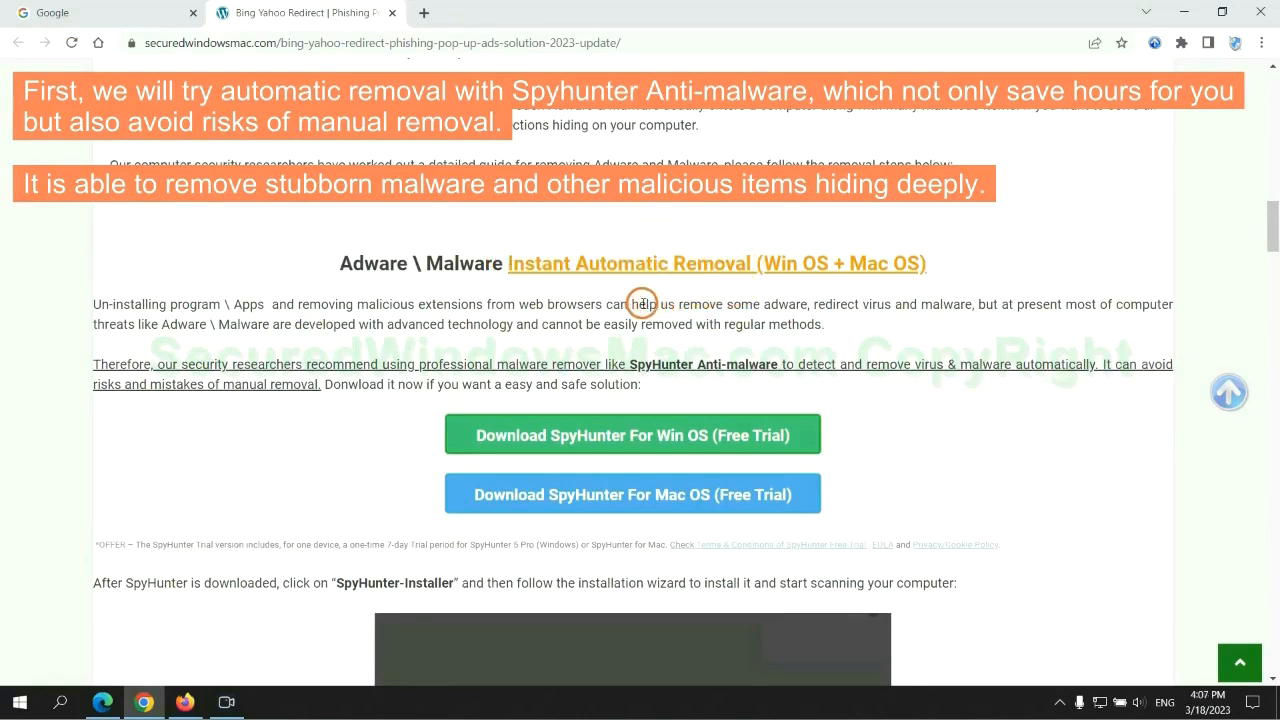
mouse_move(544, 316)
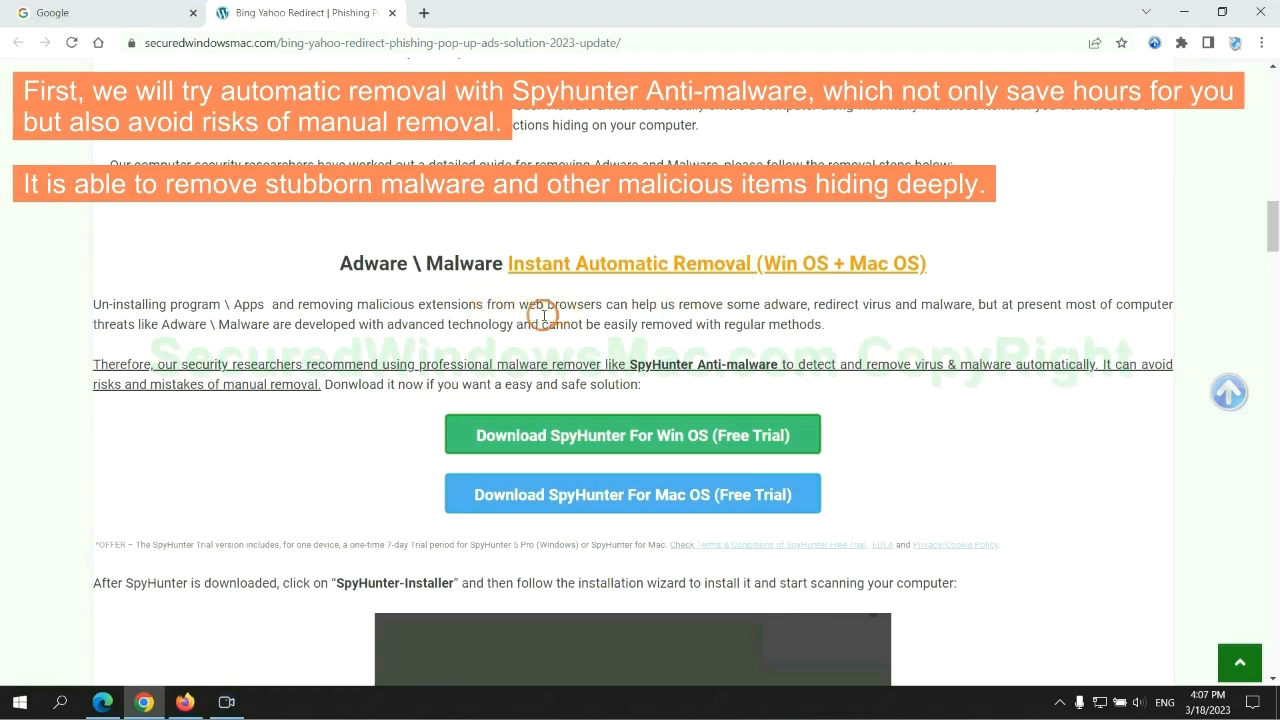
mouse_move(1108, 330)
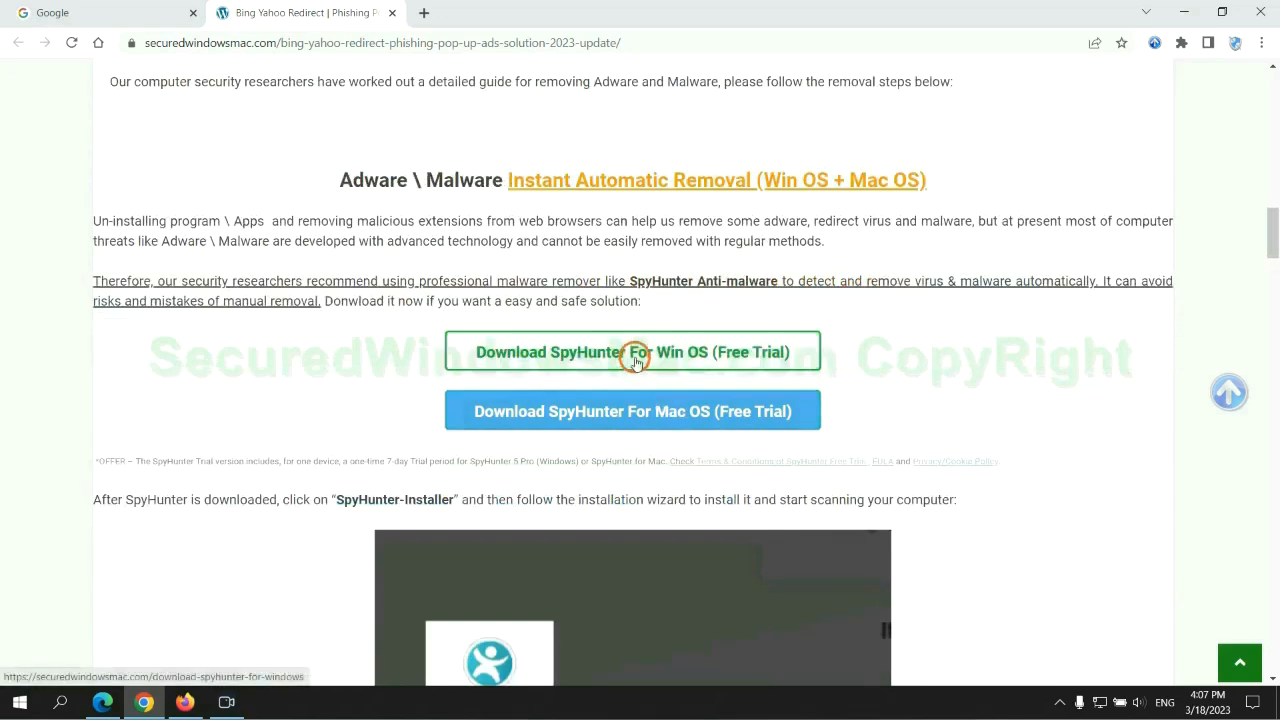
mouse_move(648, 404)
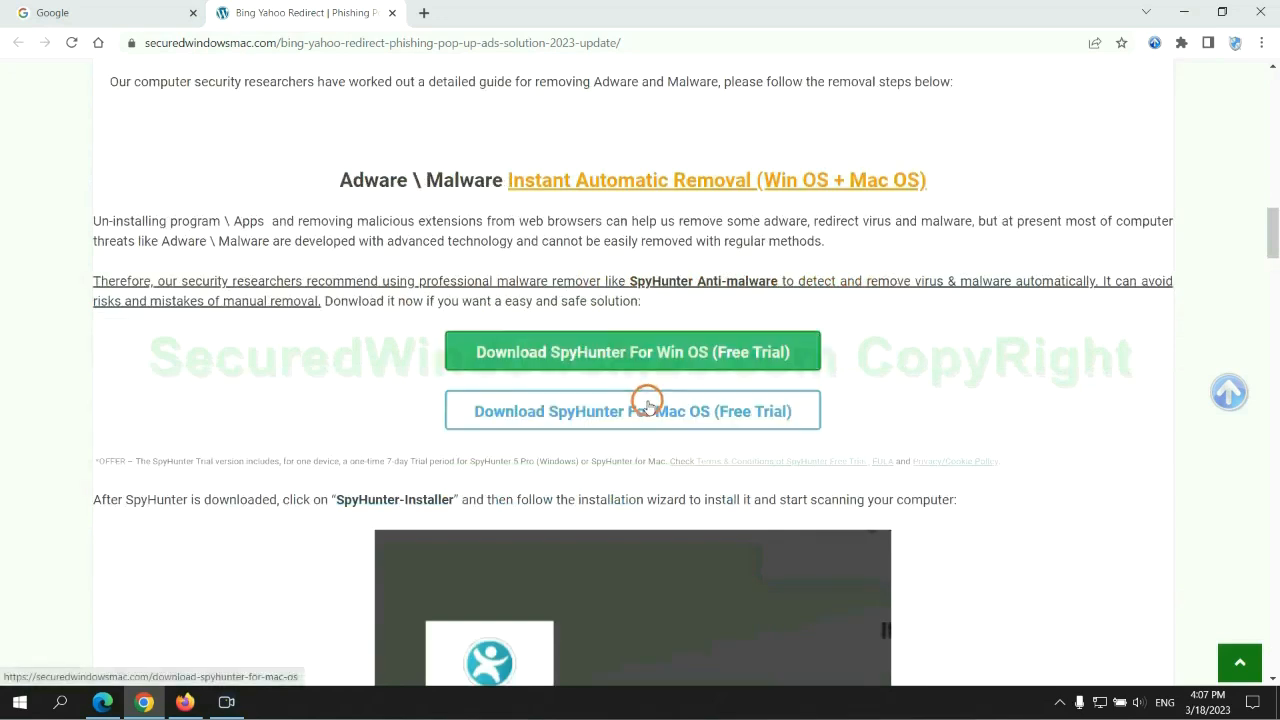
Download SpyHunter for Win OS and launch SpyHunter-Installer.exe from the download bar.
scroll("down", 3)
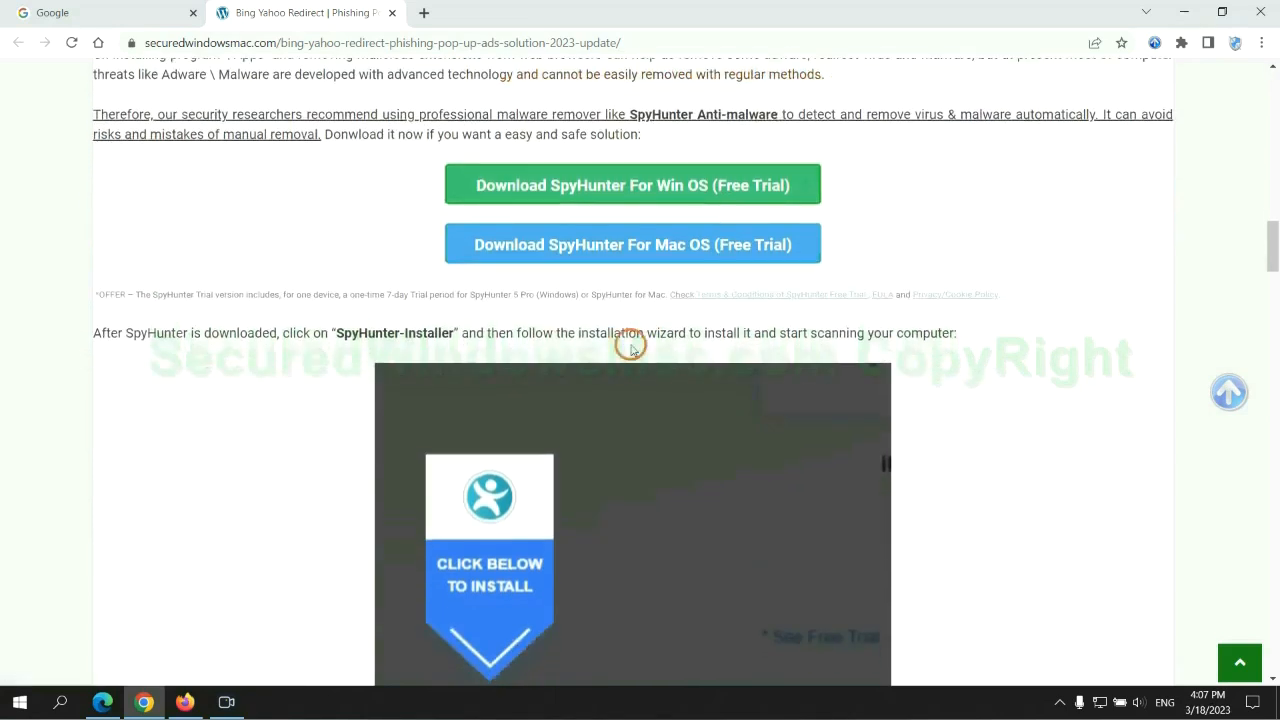
left_click(632, 184)
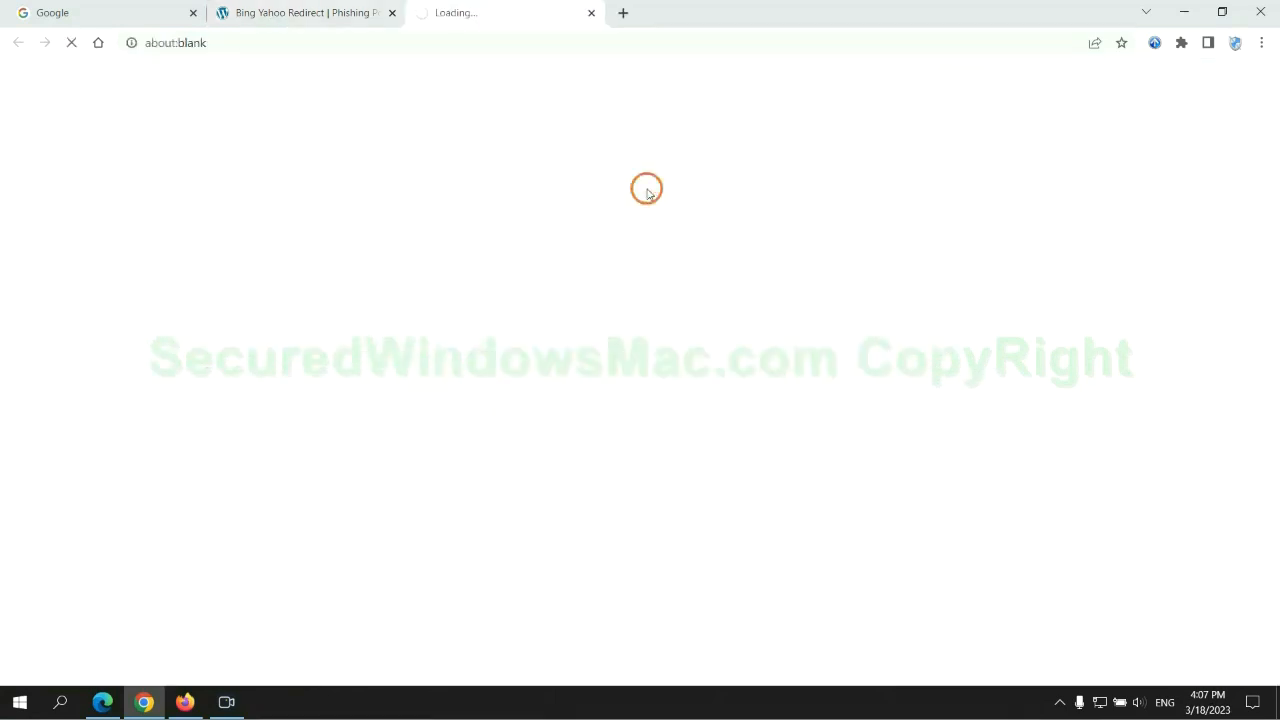
left_click(632, 184)
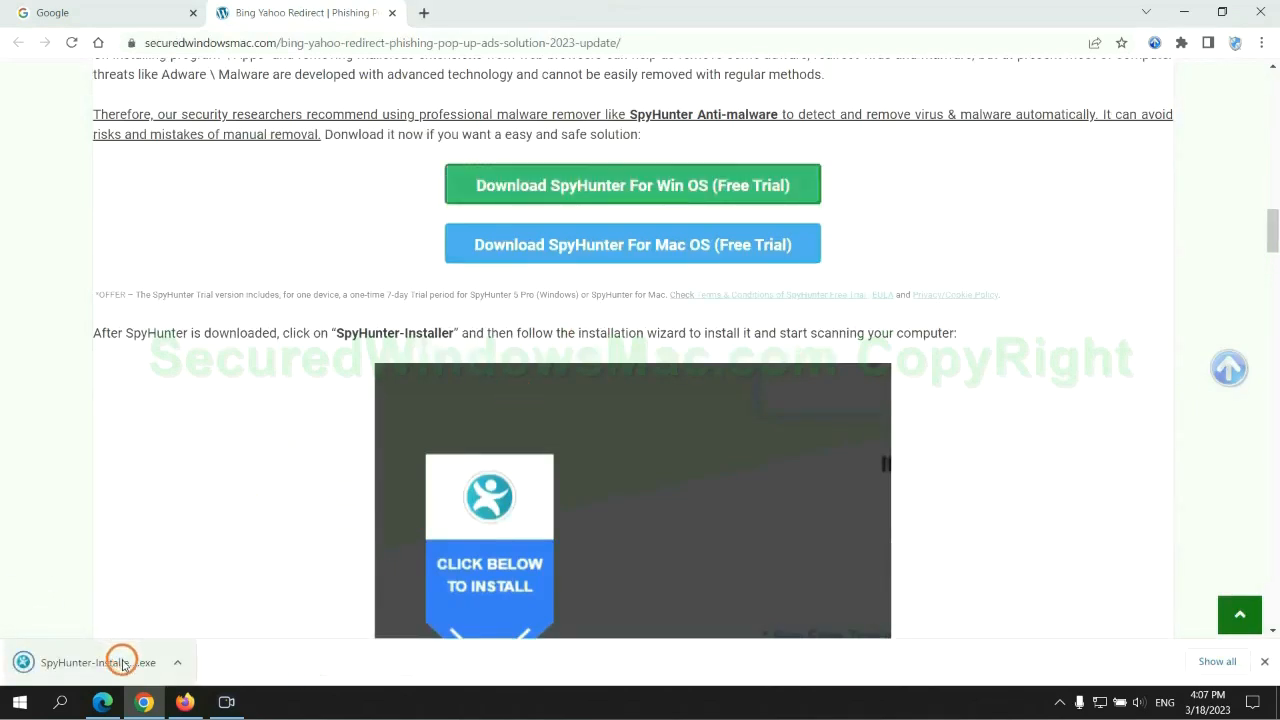
left_click(98, 662)
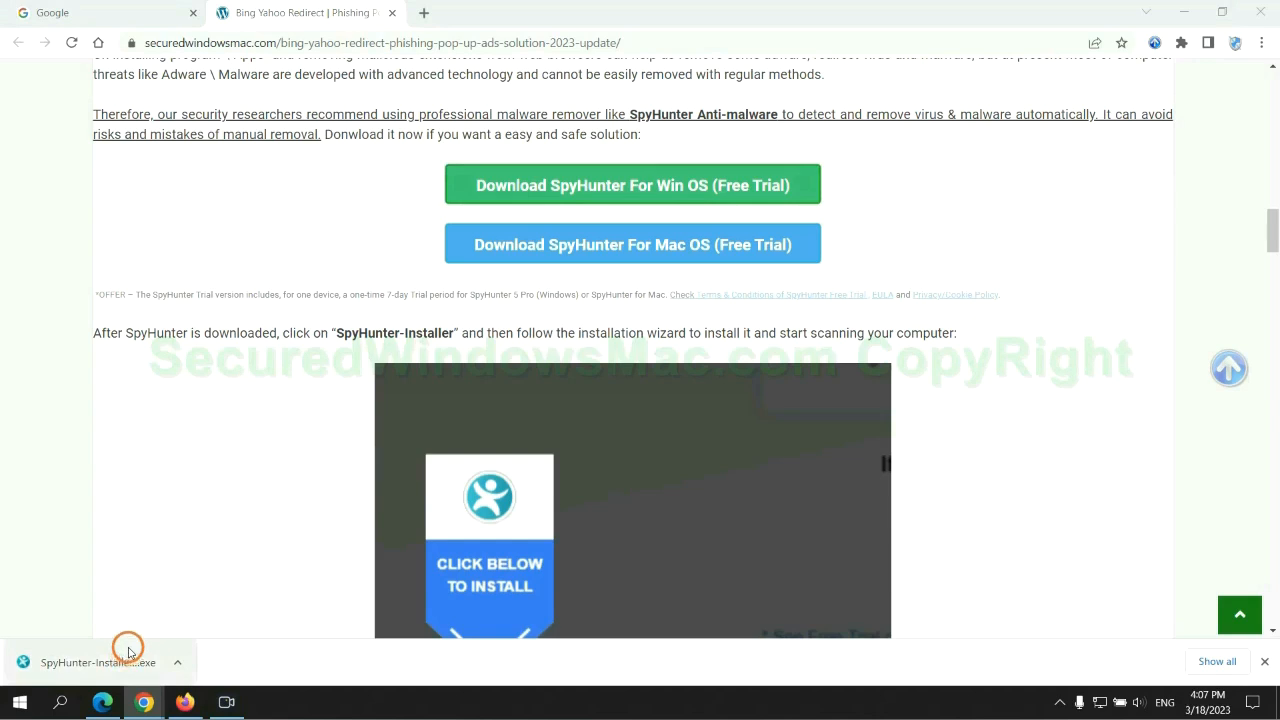
left_click(98, 660)
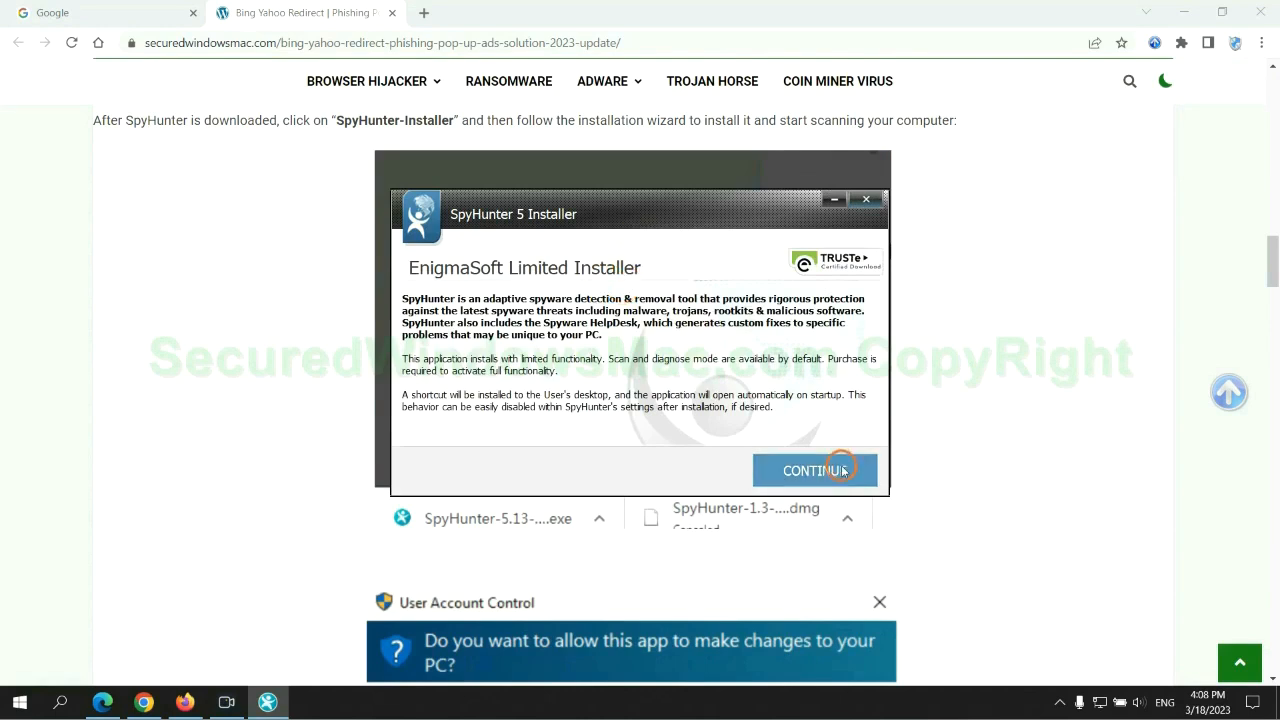
Continue the install, run the SpyHunter scan, proceed past results and start the 7-day free trial.
left_click(814, 470)
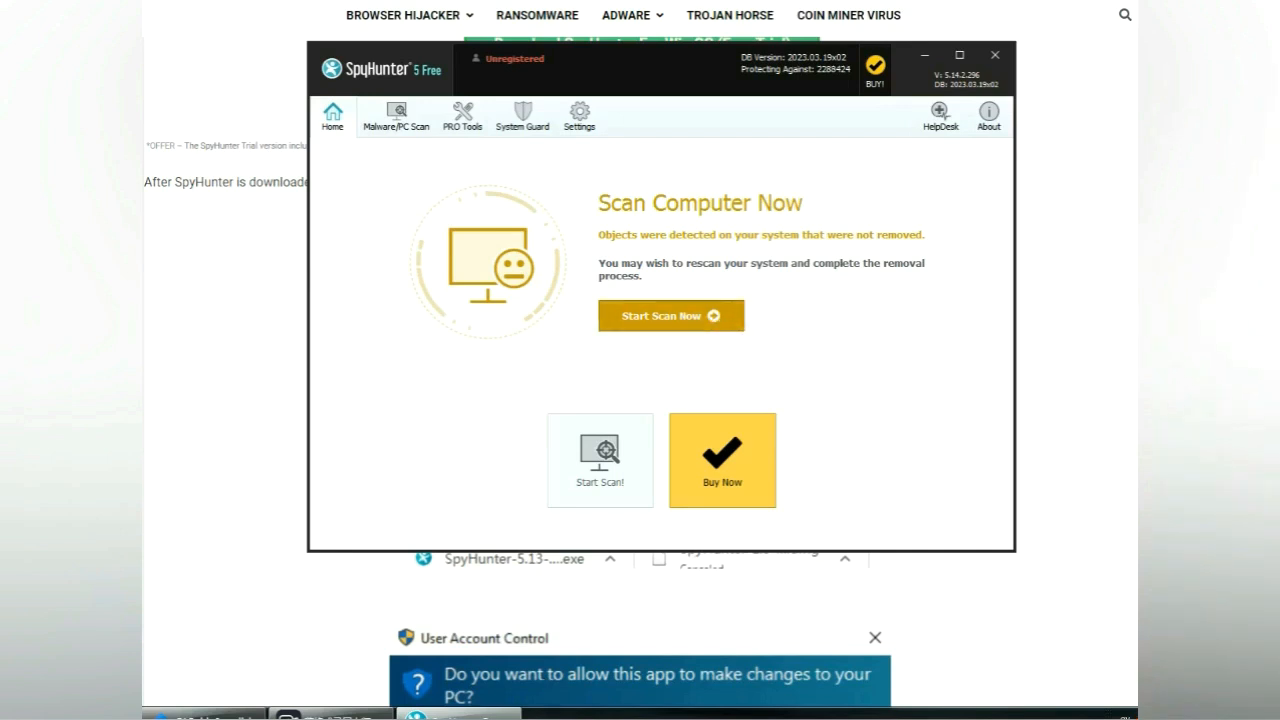
left_click(672, 316)
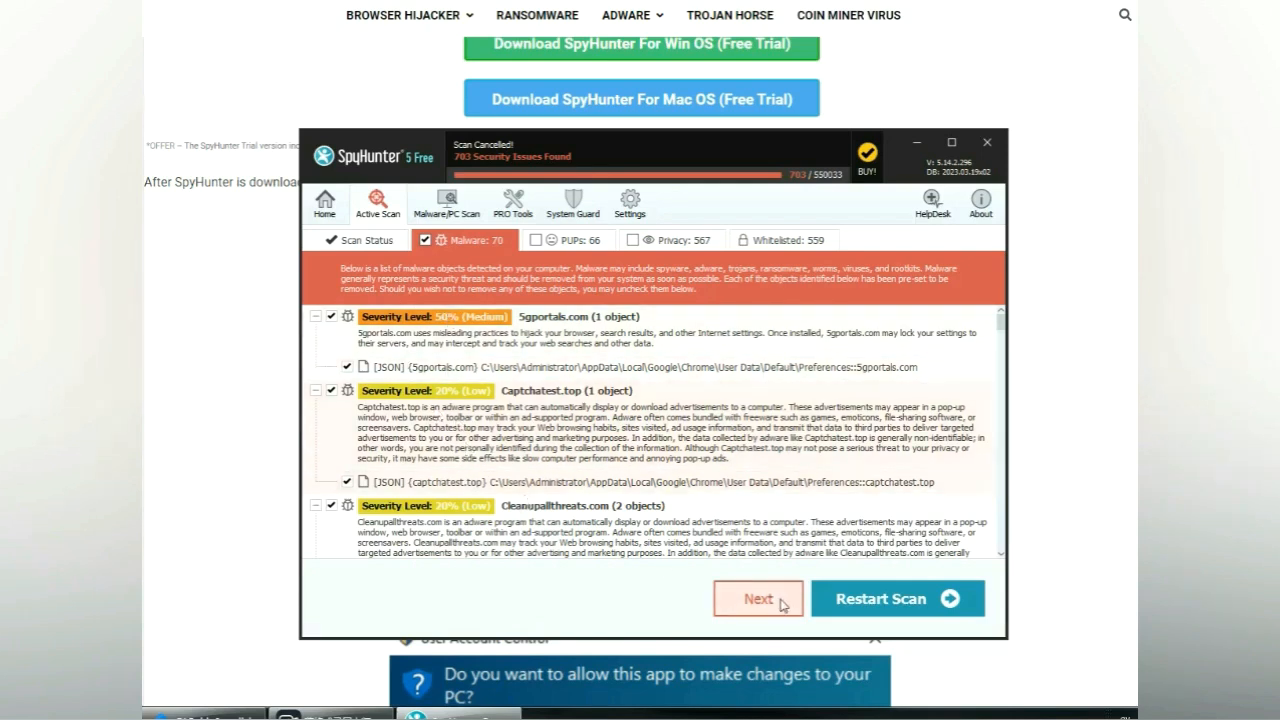
left_click(756, 598)
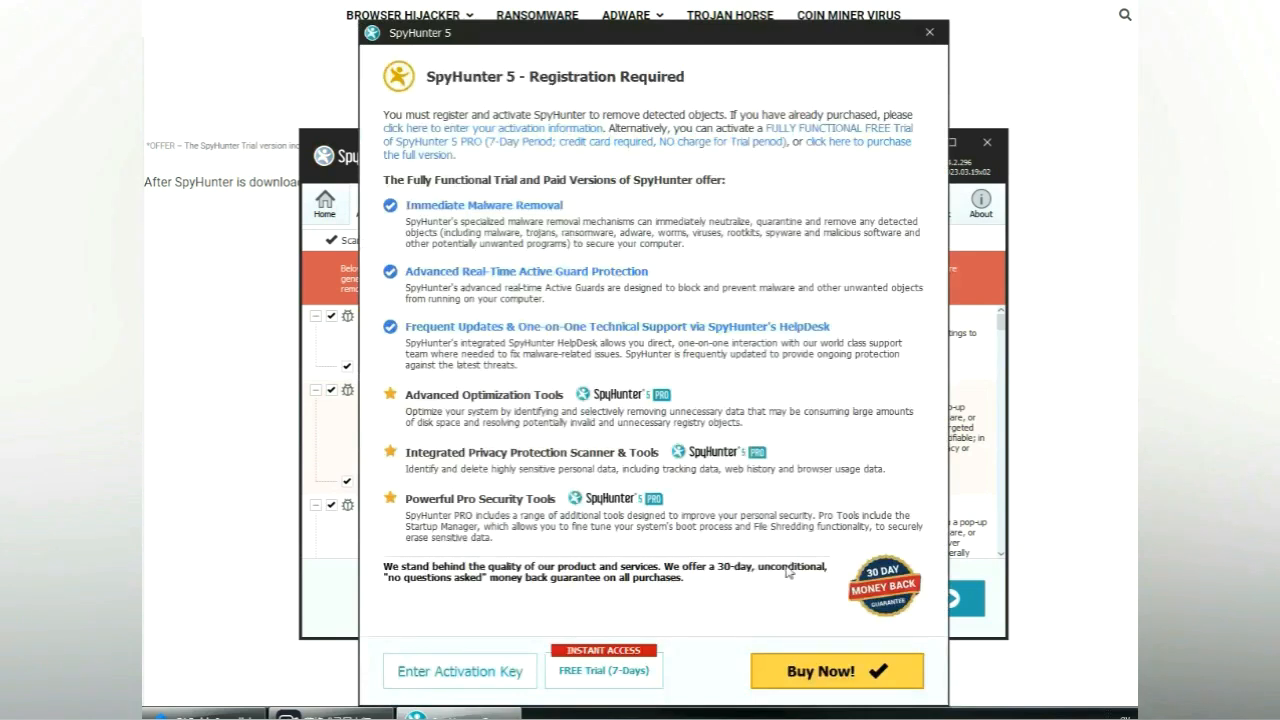
mouse_move(616, 242)
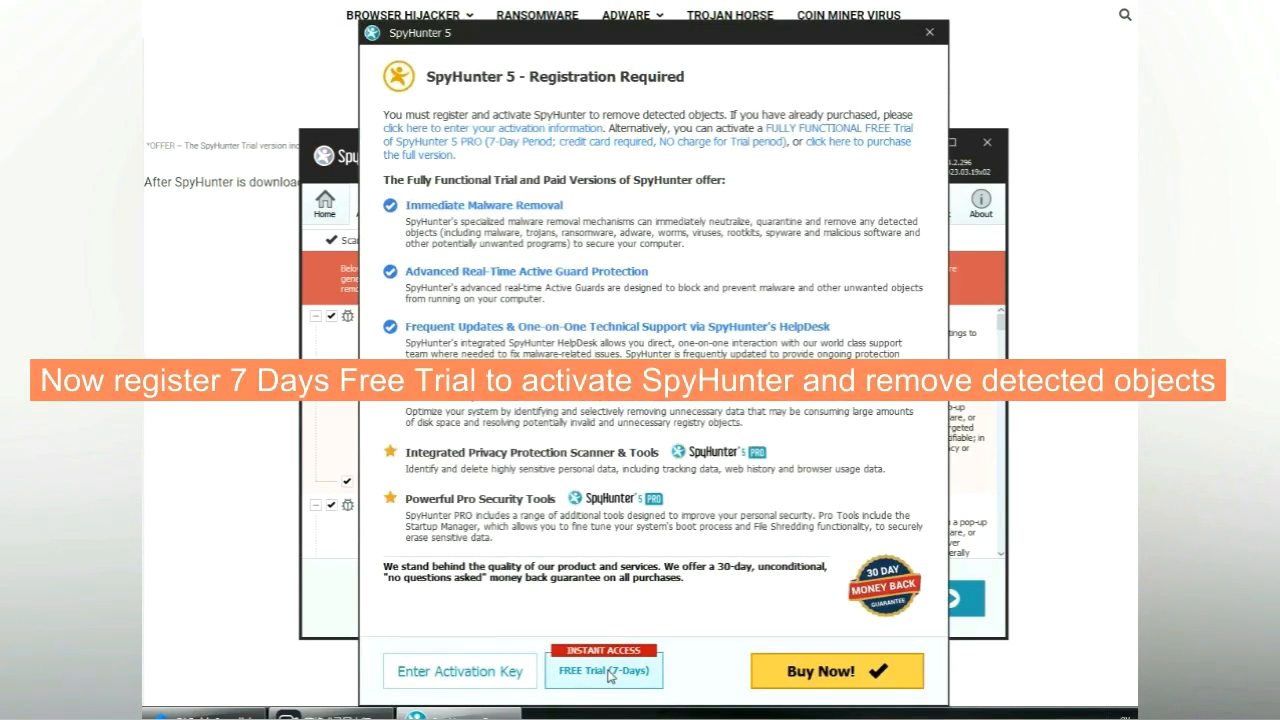
left_click(604, 670)
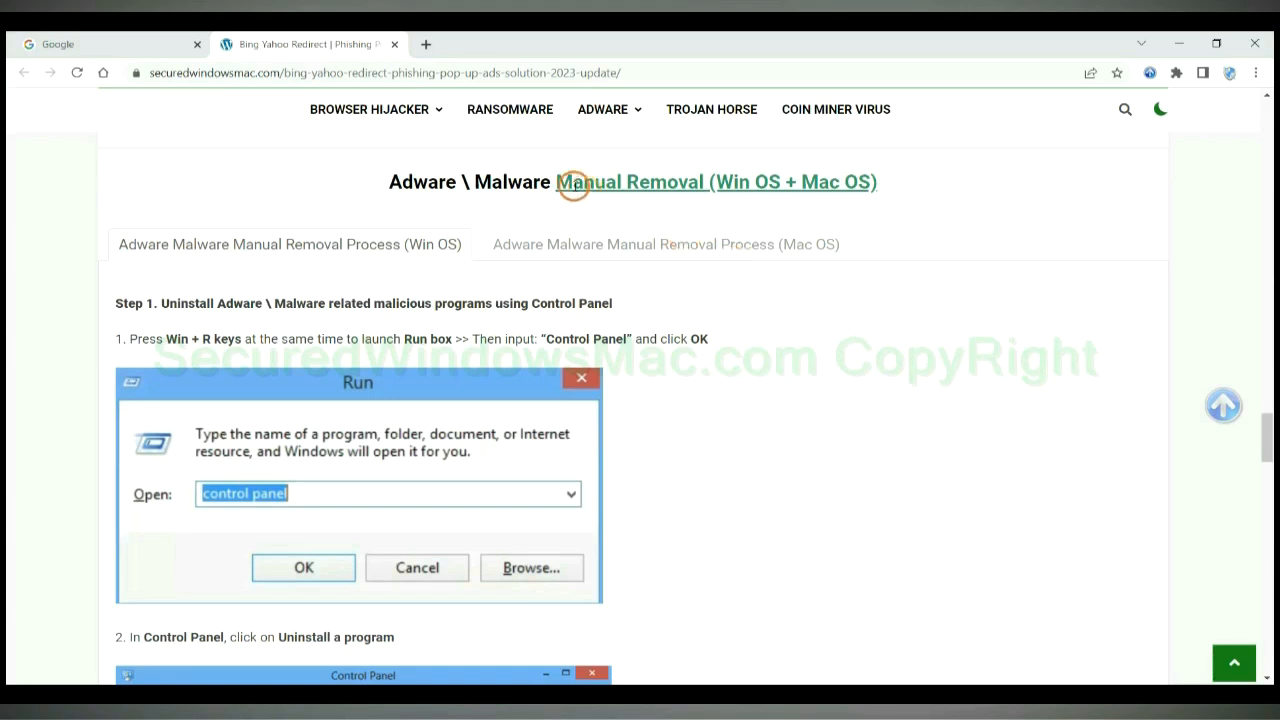
mouse_move(580, 204)
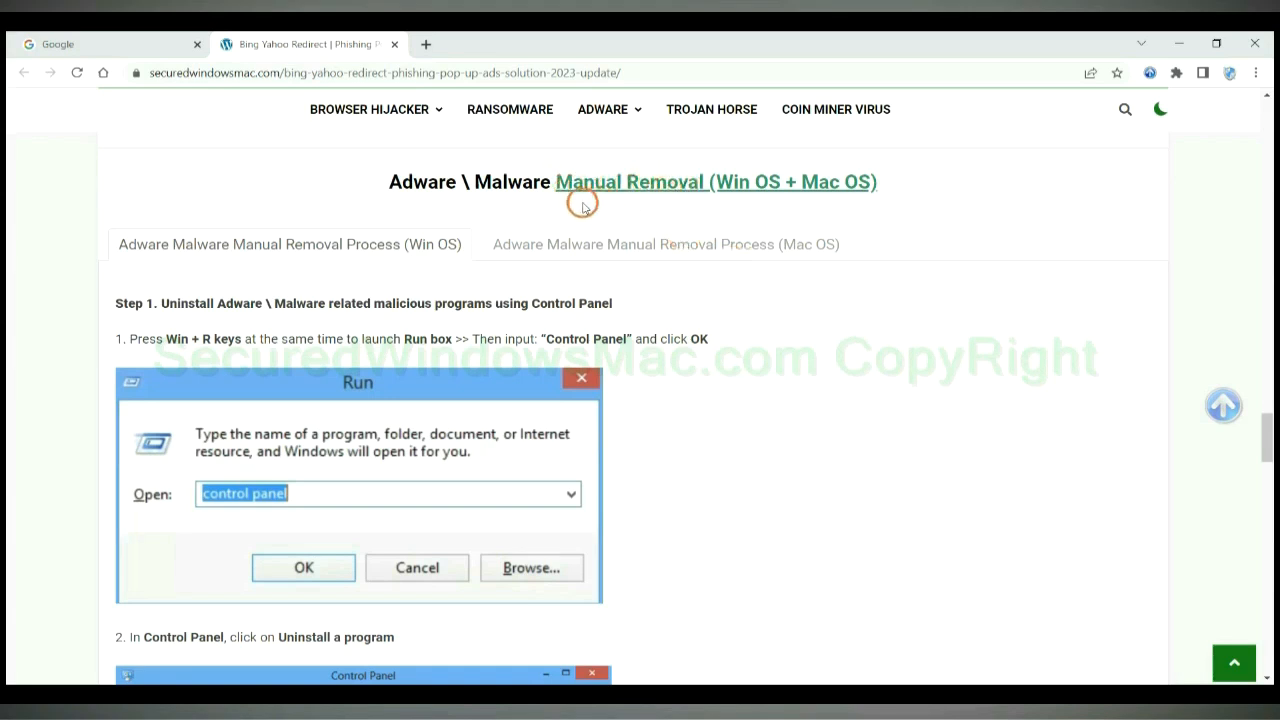
Switch the manual removal guide to Win OS and highlight the Step 1 uninstall heading.
double_click(736, 182)
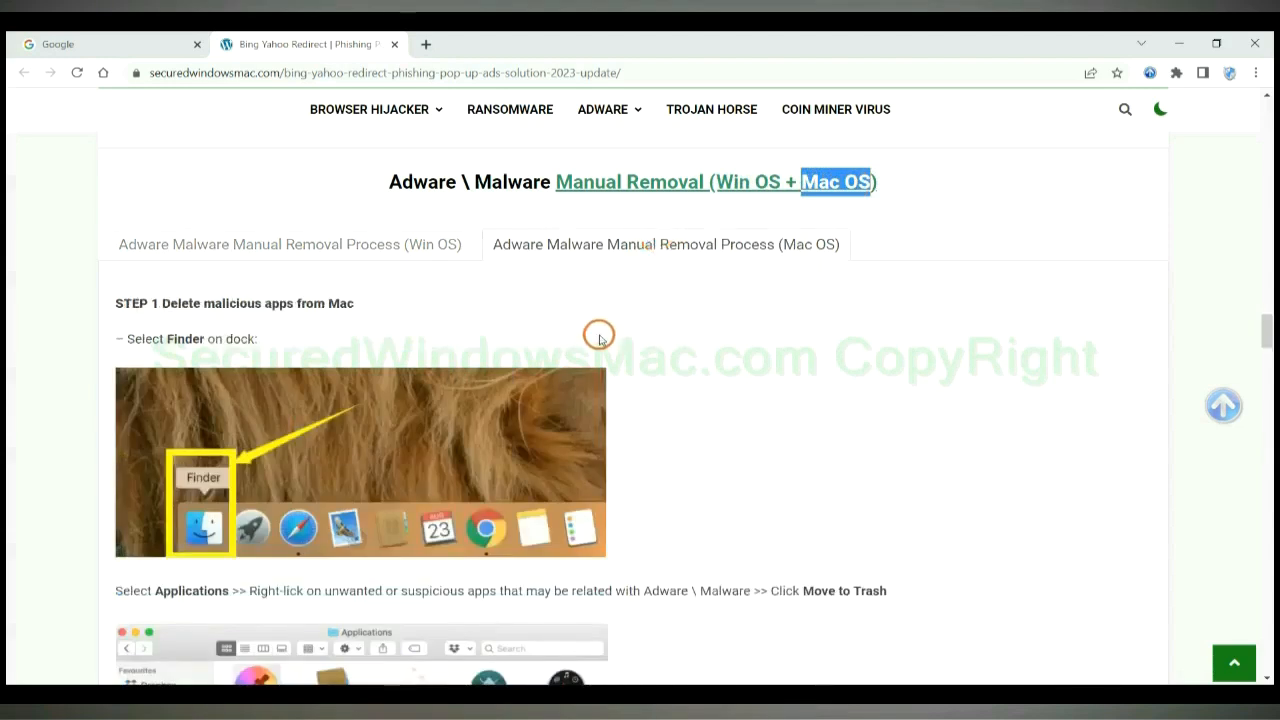
left_click(290, 244)
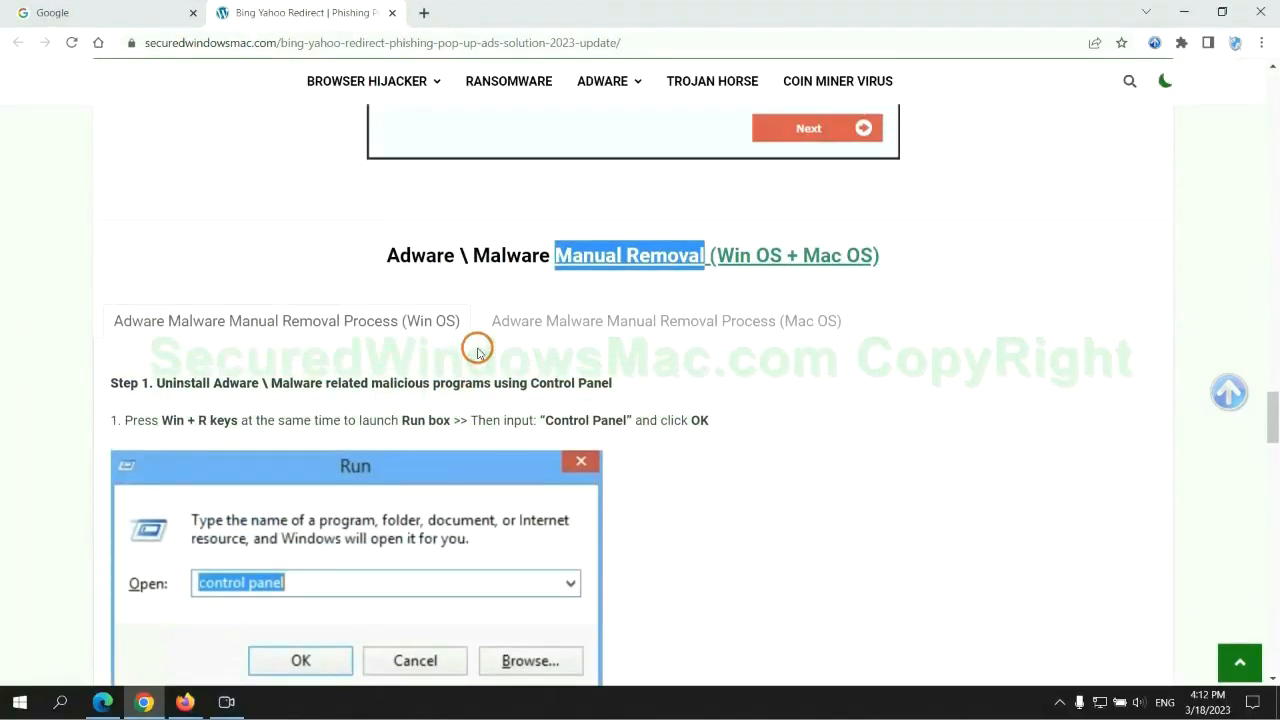
scroll("down", 3)
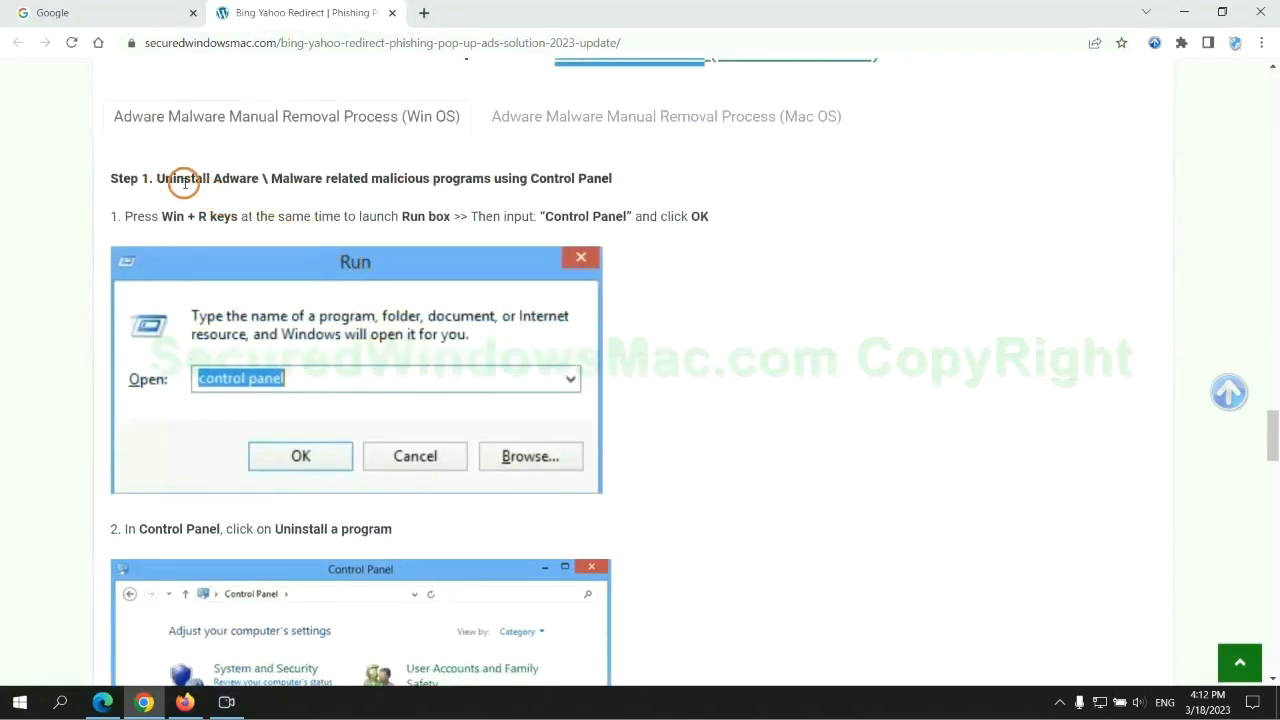
left_click_drag(180, 178, 490, 178)
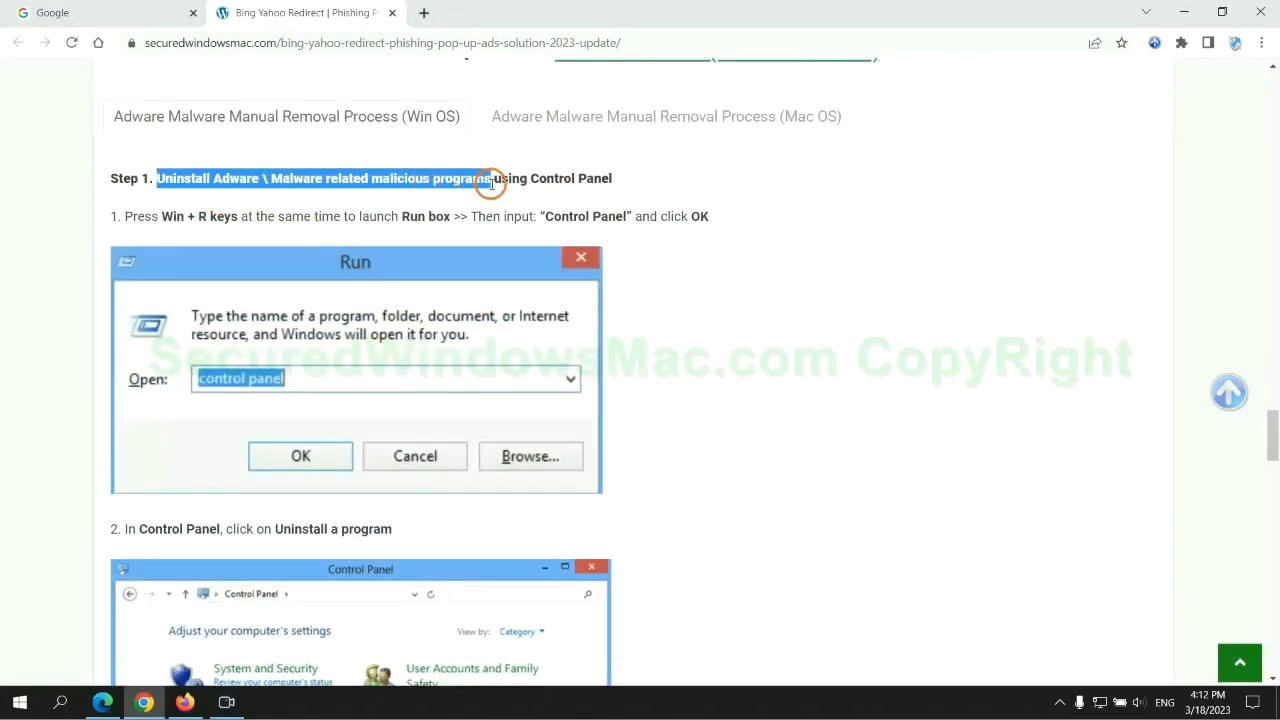
scroll("down", 3)
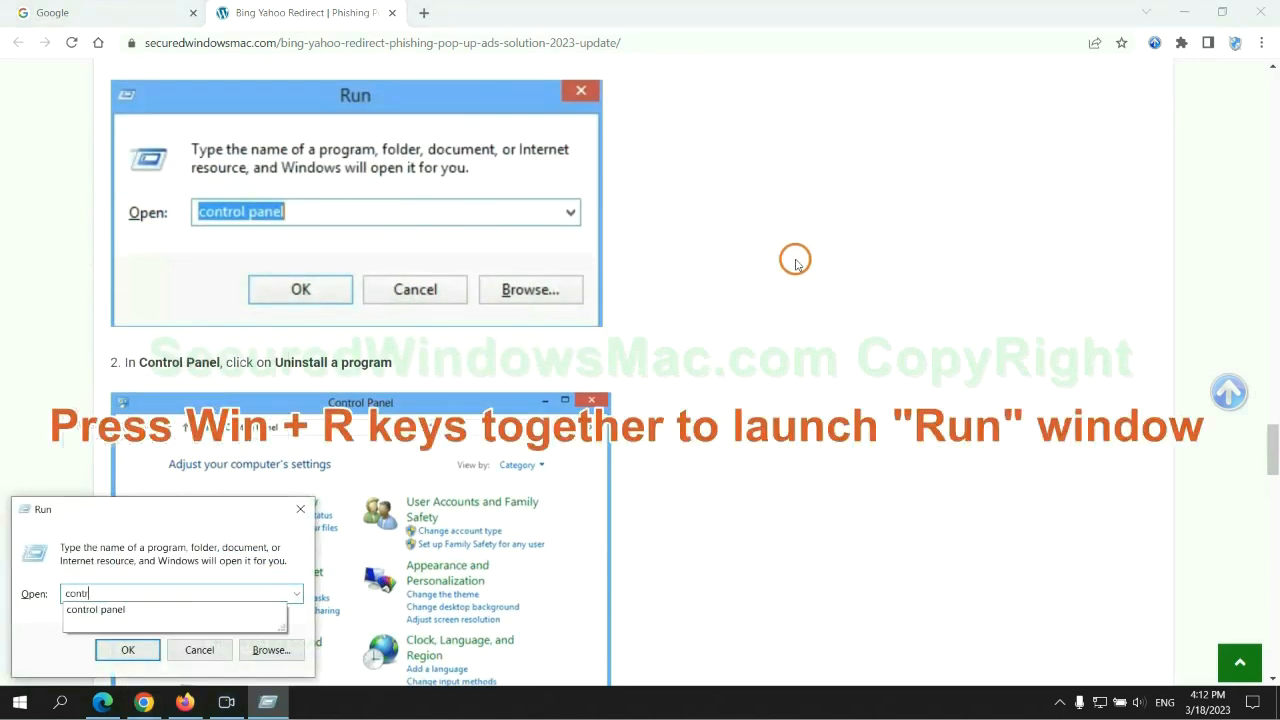
Run 'control panel', go to Uninstall a program and choose Uninstall/Change on Lantern.
type("control panel")
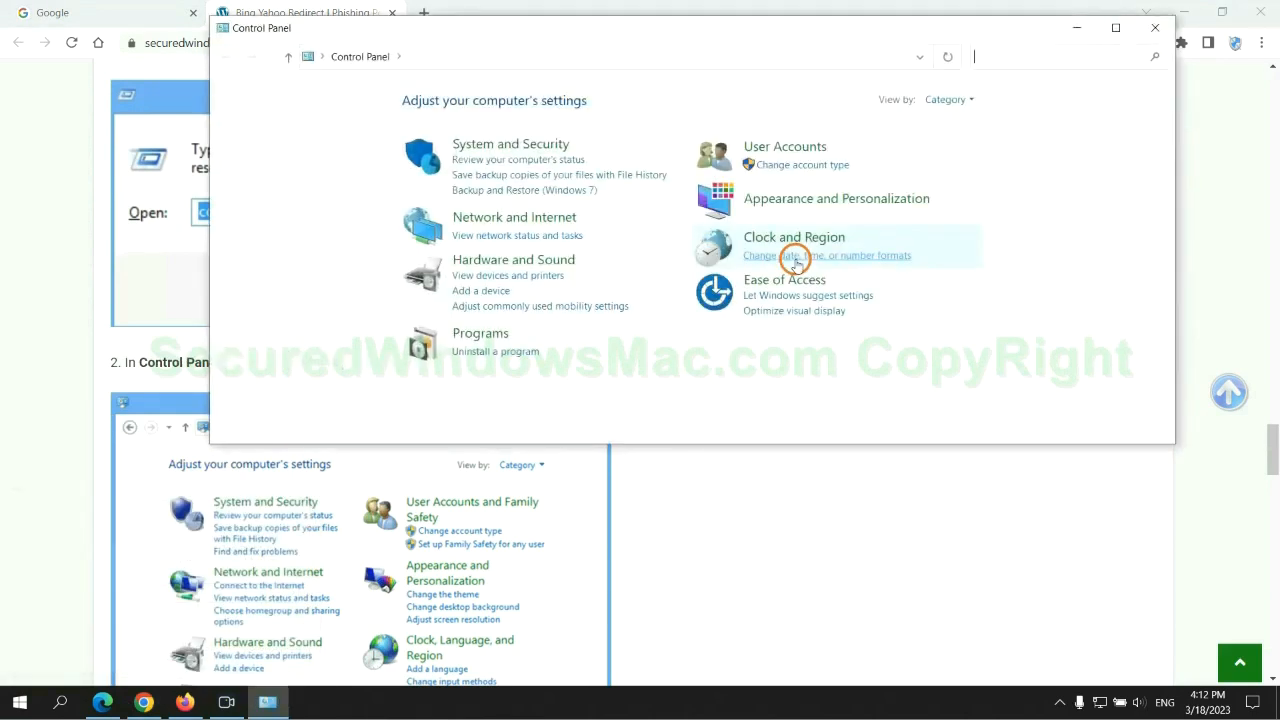
left_click(496, 352)
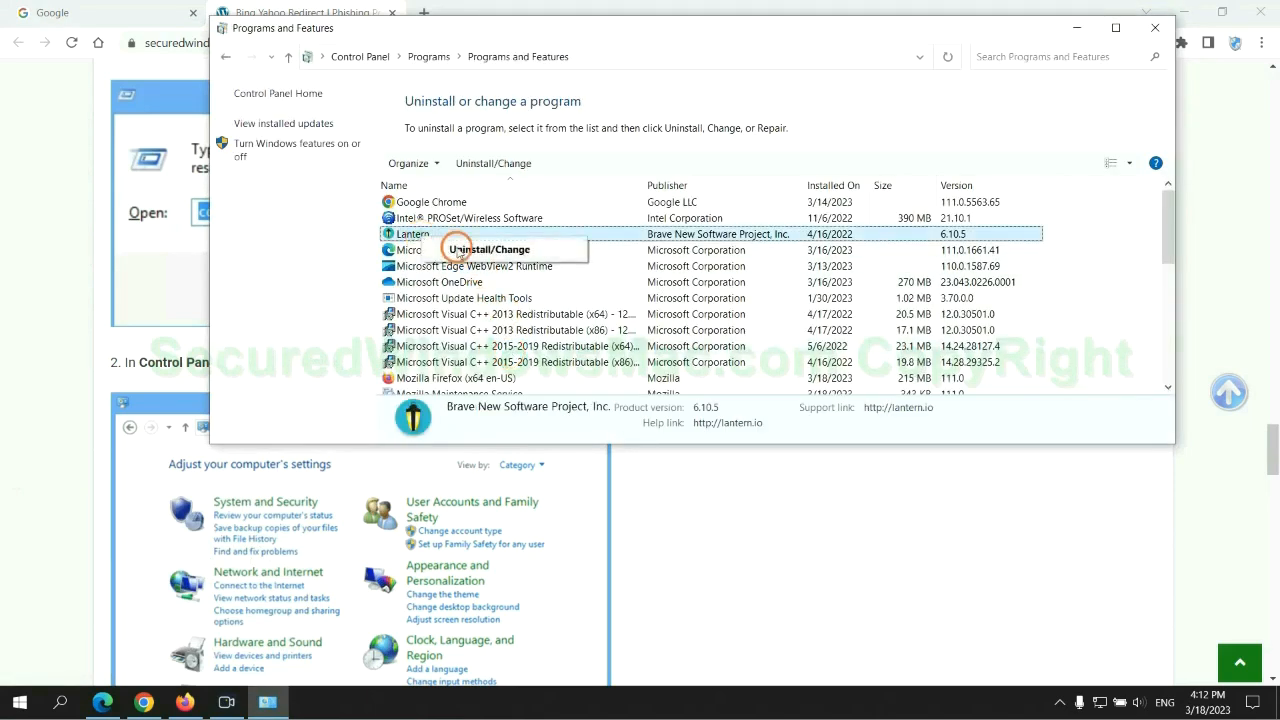
left_click(1156, 28)
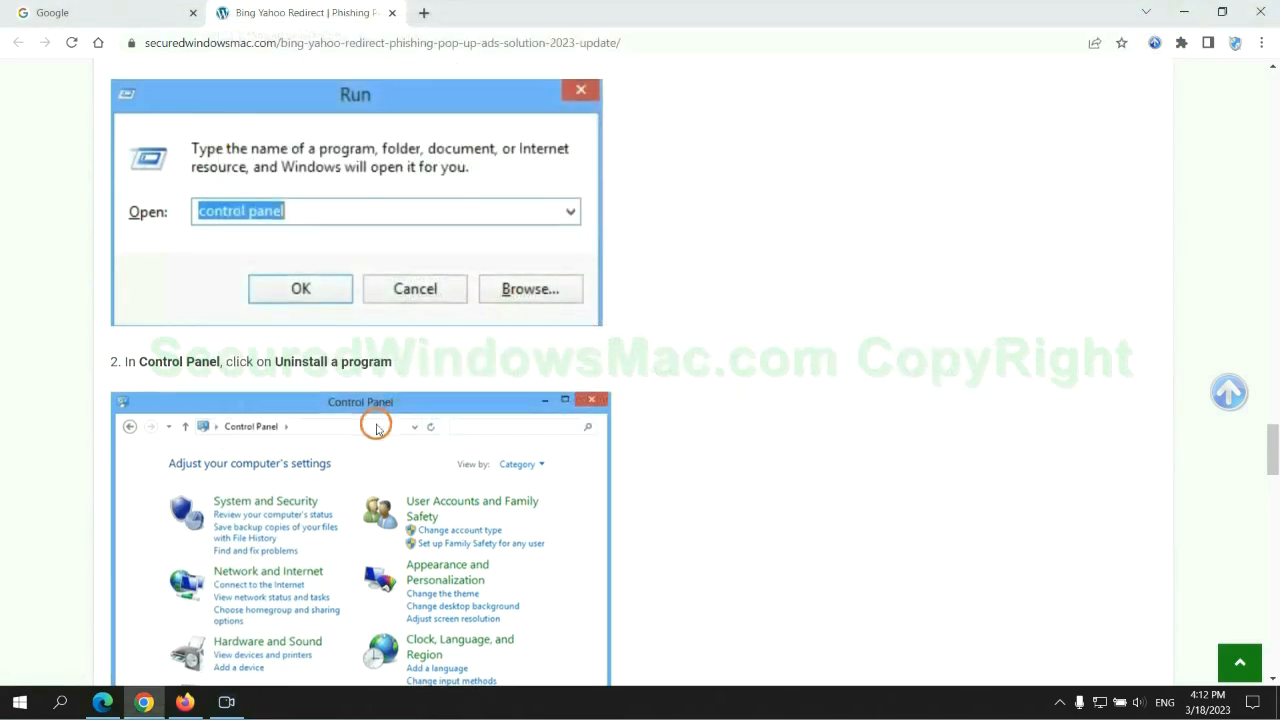
scroll("down", 3)
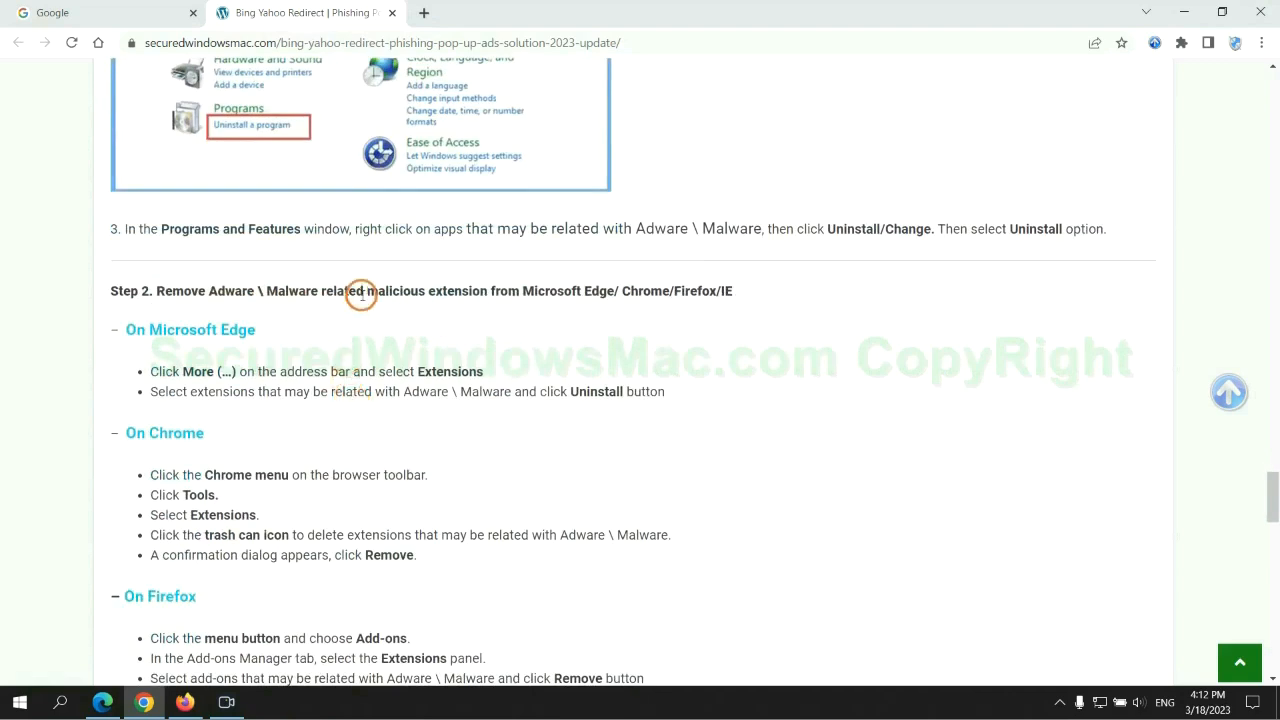
mouse_move(326, 348)
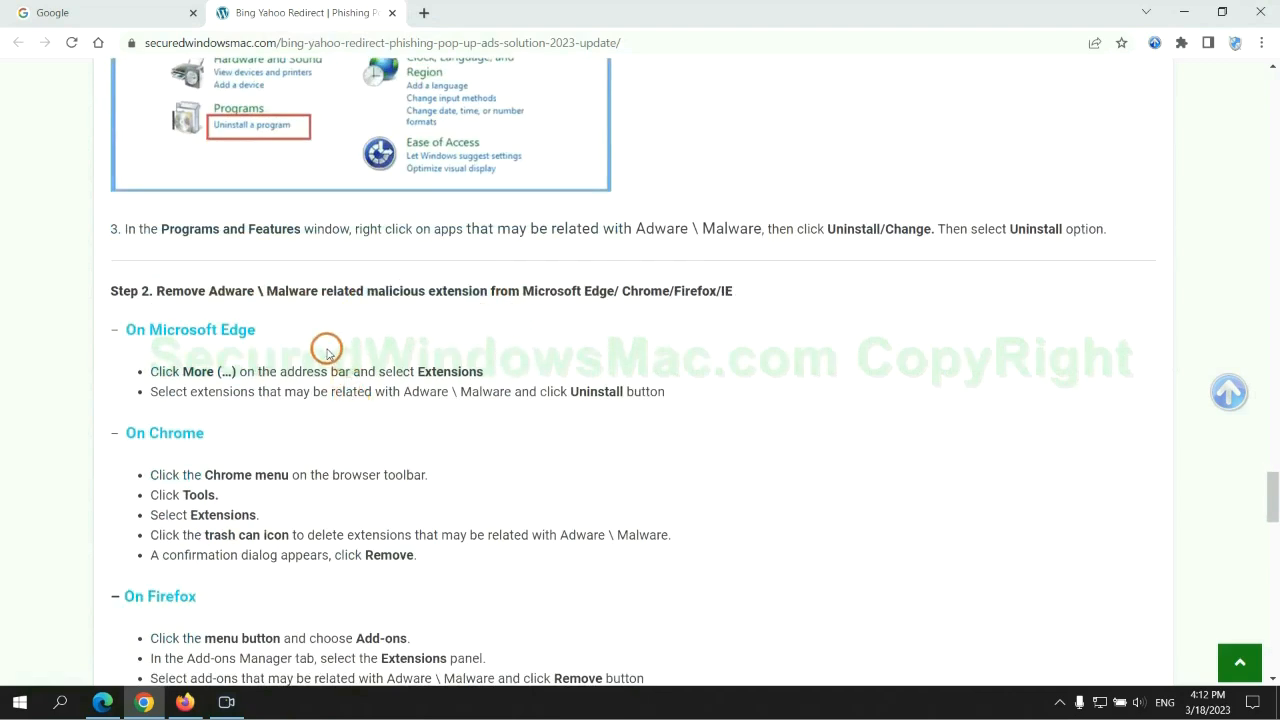
mouse_move(8, 630)
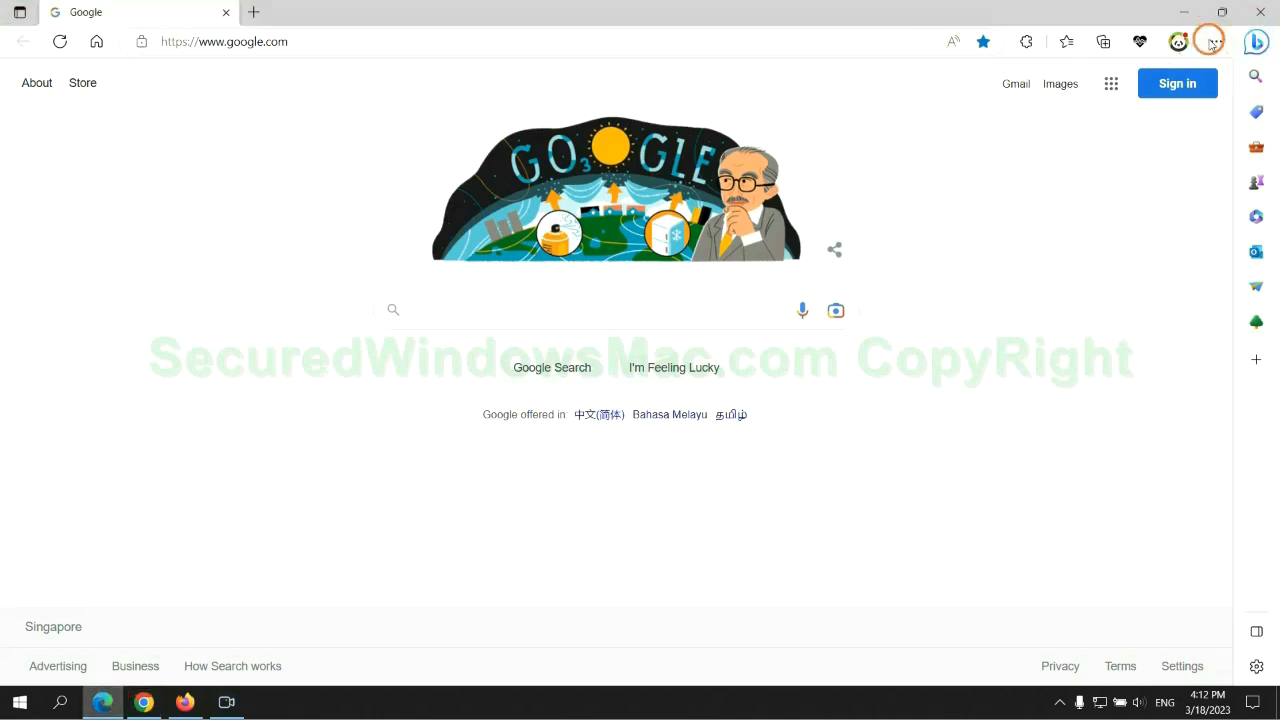
Remove the McAfee WebAdvisor extension from Edge and confirm the removal.
left_click(1064, 40)
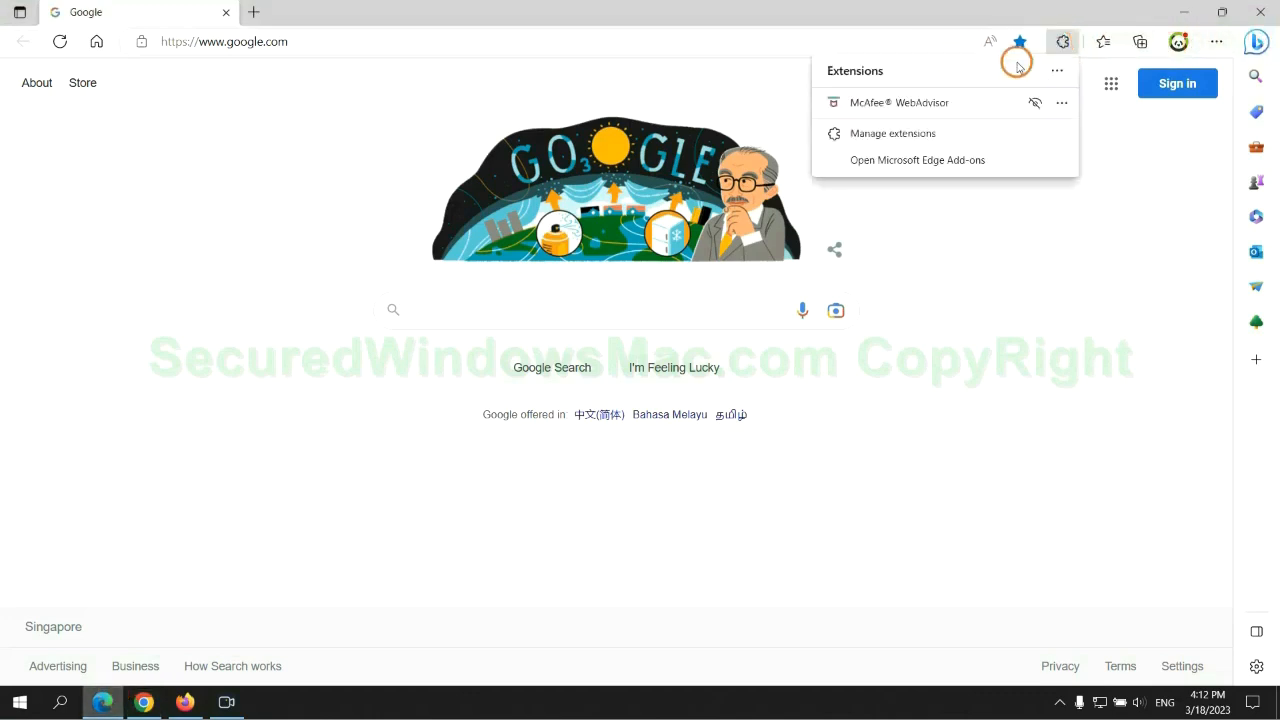
left_click(892, 132)
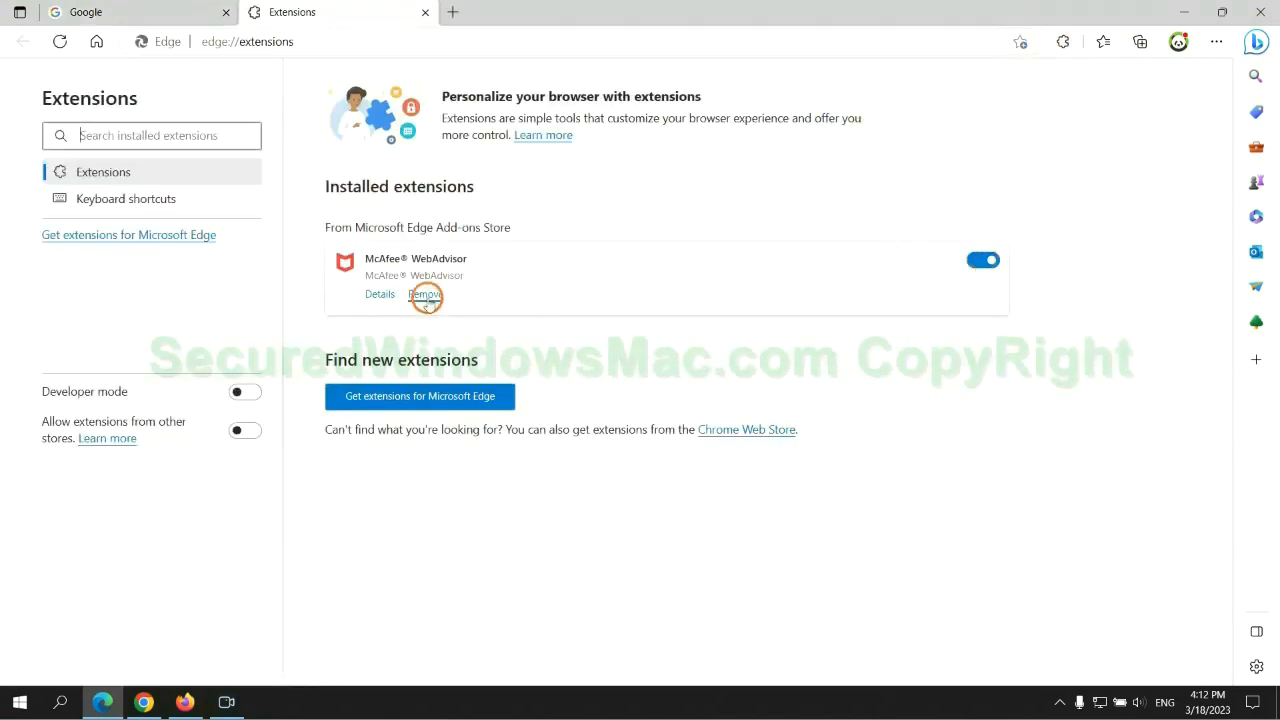
left_click(424, 294)
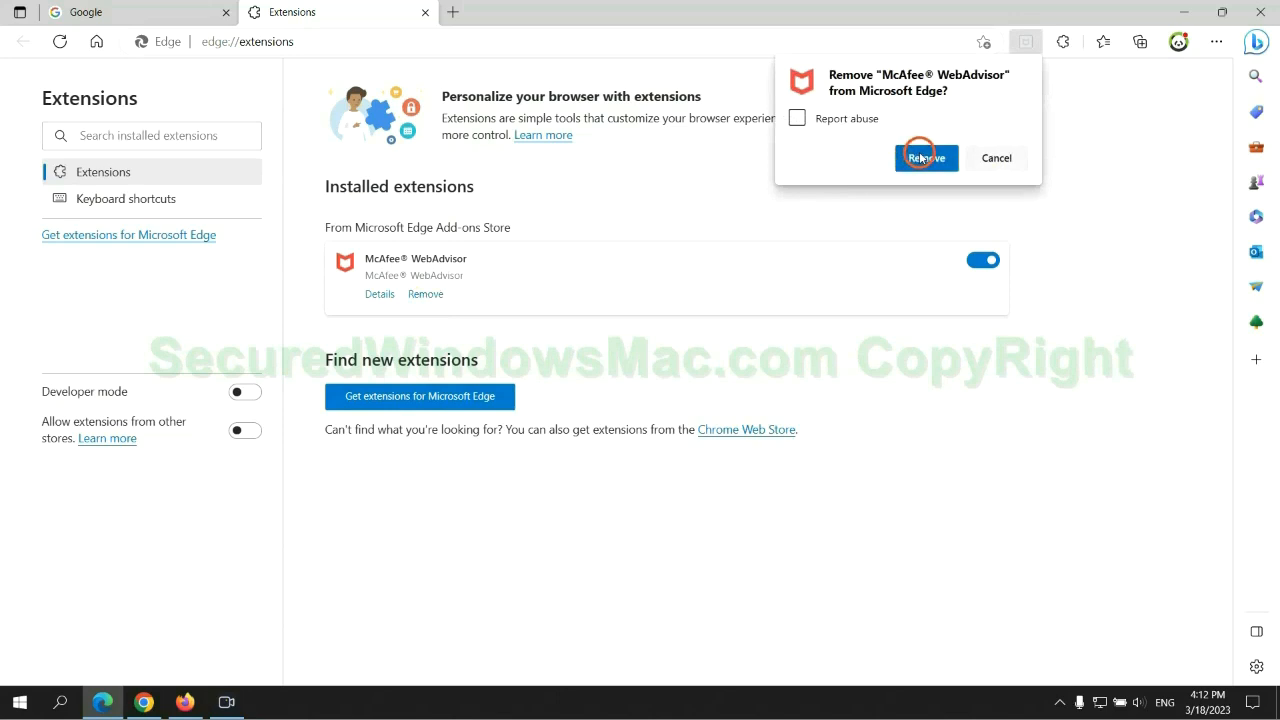
left_click(924, 158)
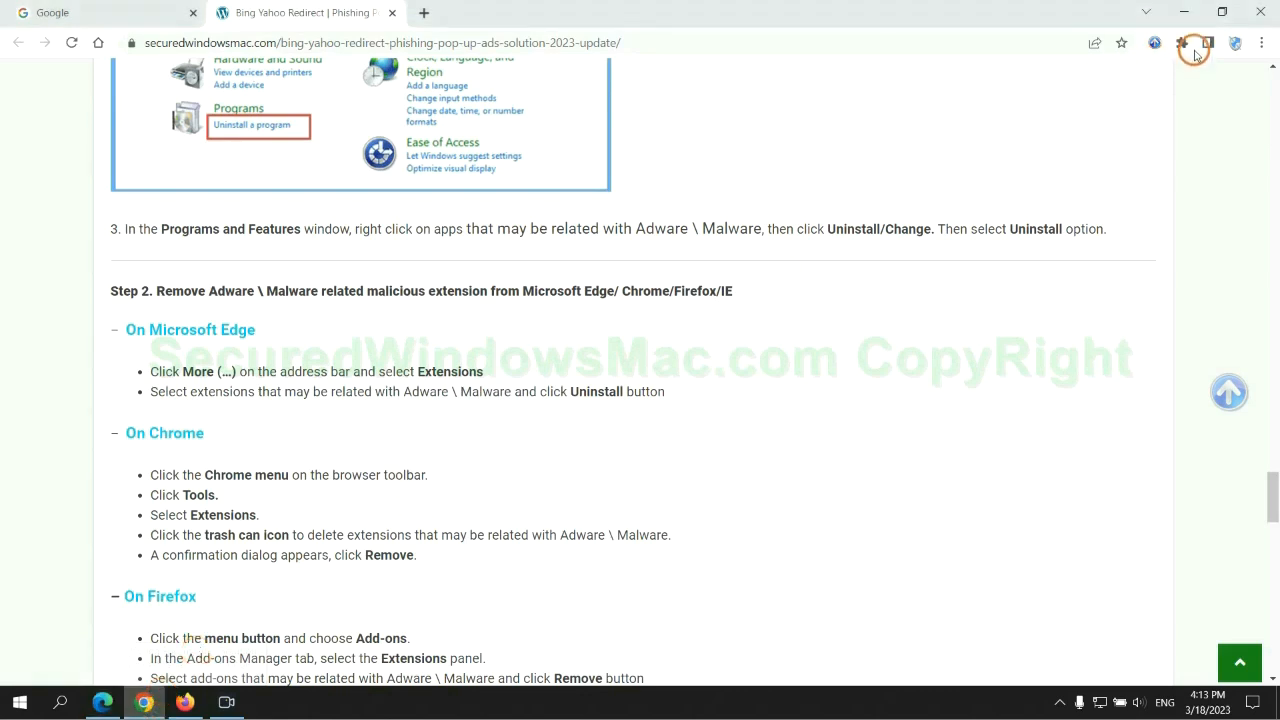
Go to Chrome's Manage extensions page and remove the Ecosia extension.
left_click(1180, 44)
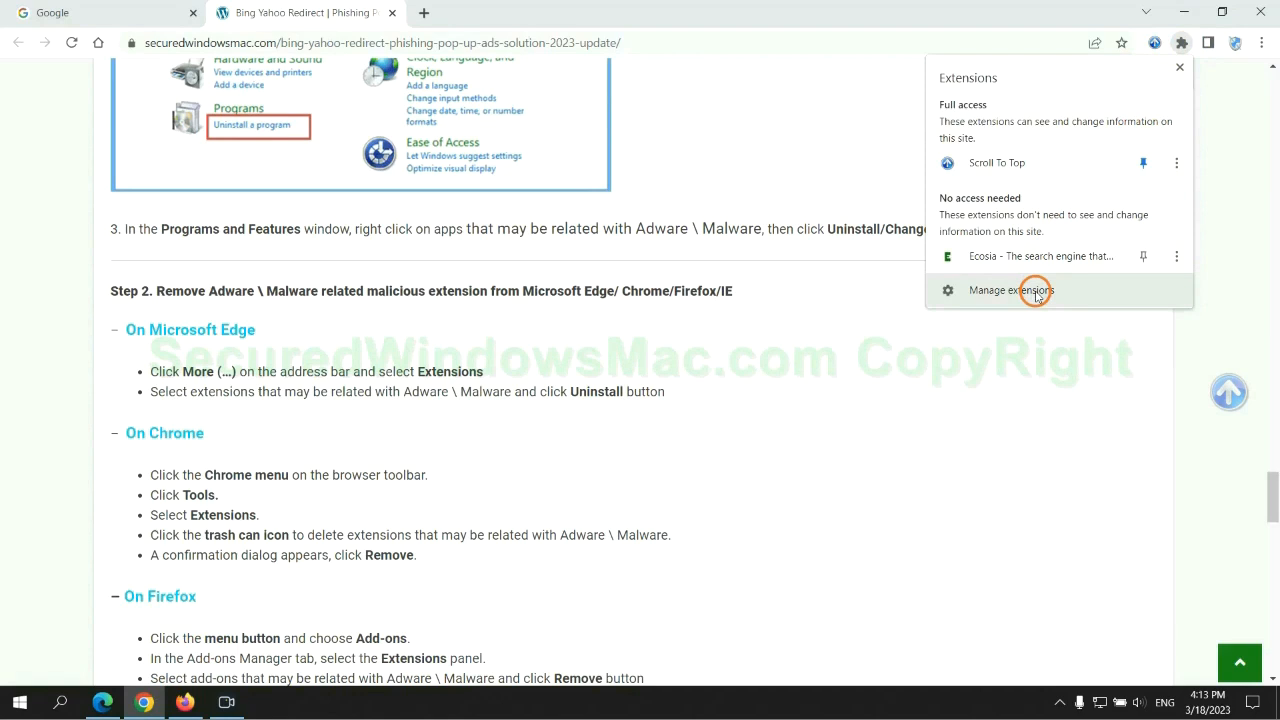
left_click(1012, 290)
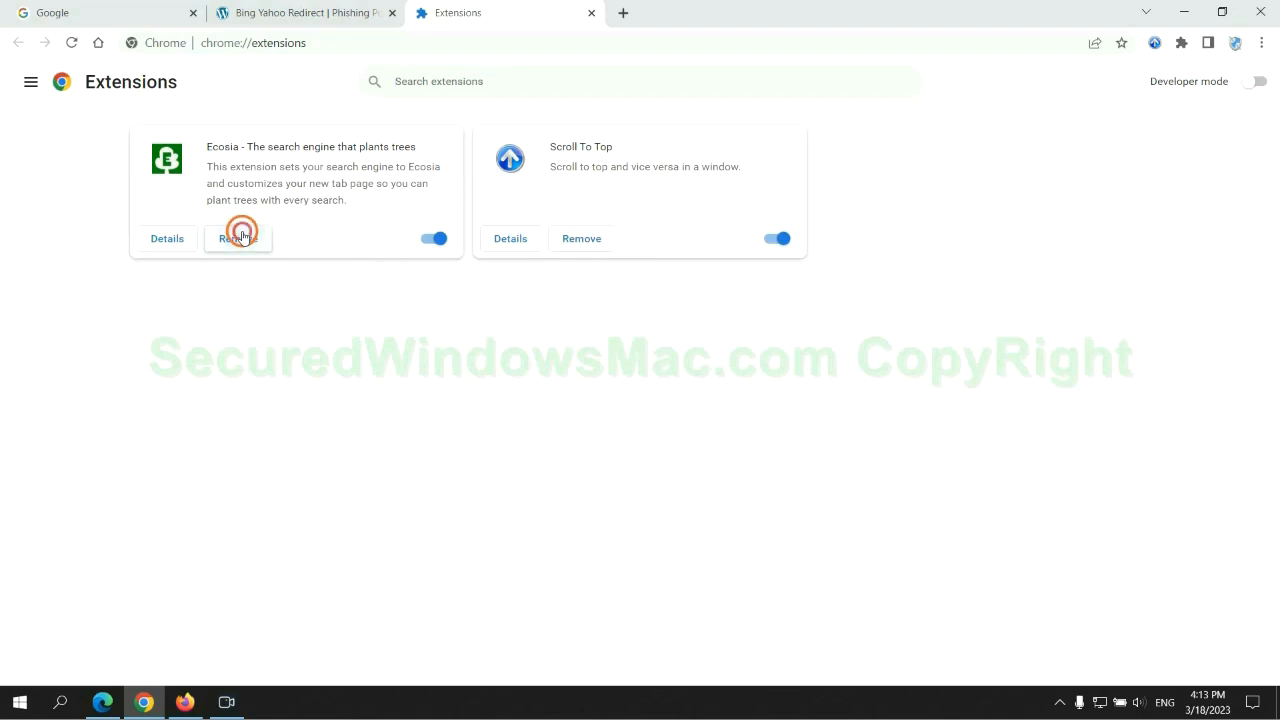
left_click(238, 238)
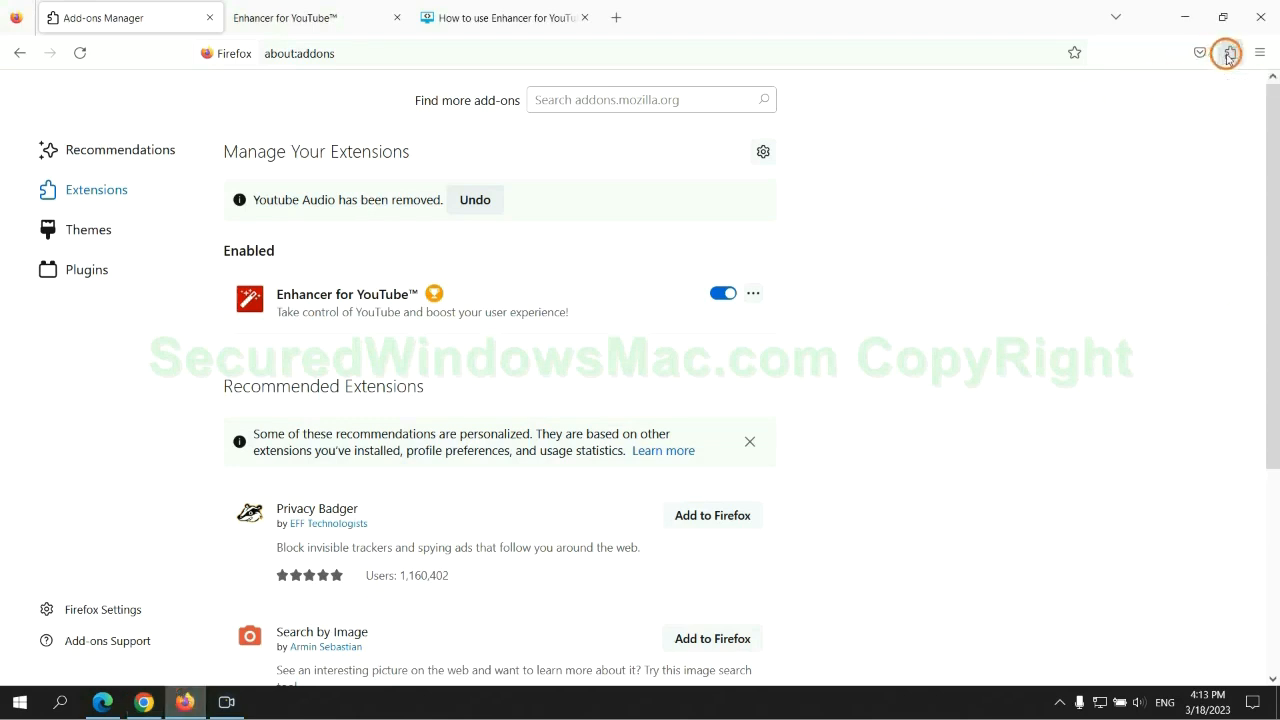
Remove the Enhancer for YouTube add-on via its … menu in about:addons.
left_click(1230, 52)
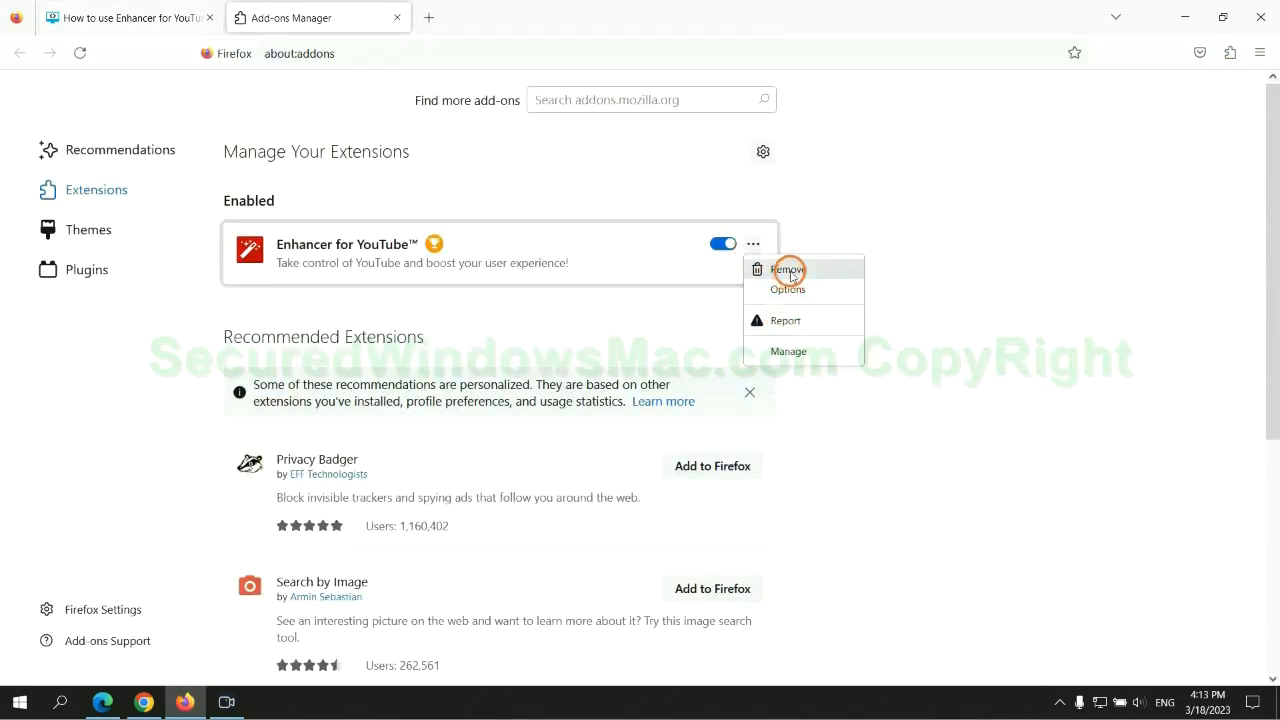
left_click(788, 270)
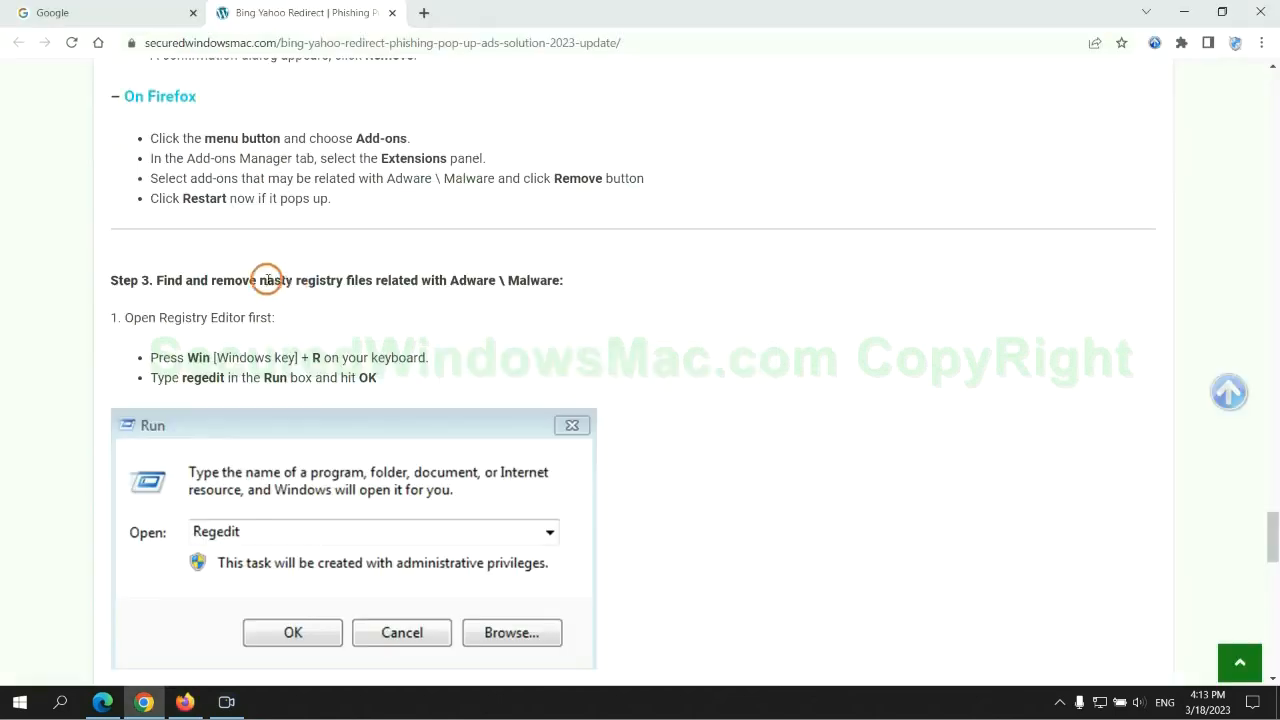
Scroll the guide down to Step 3, the Registry Editor instructions.
scroll("down", 3)
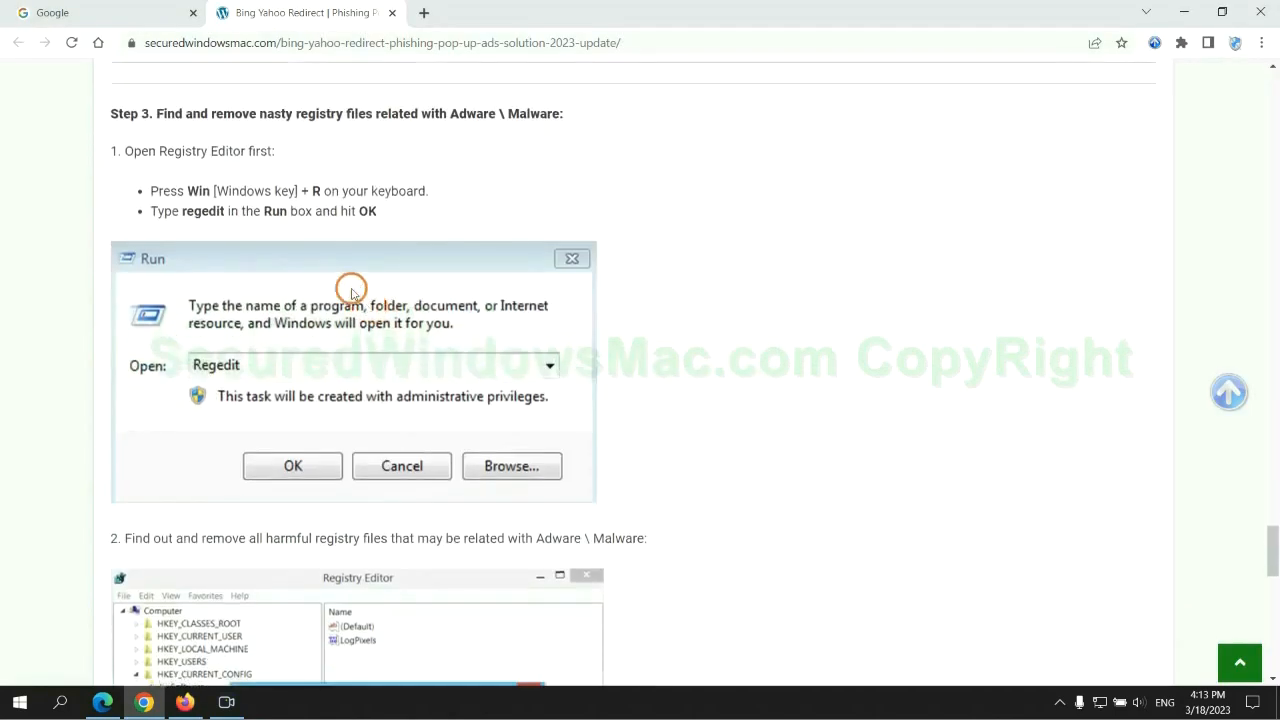
mouse_move(260, 230)
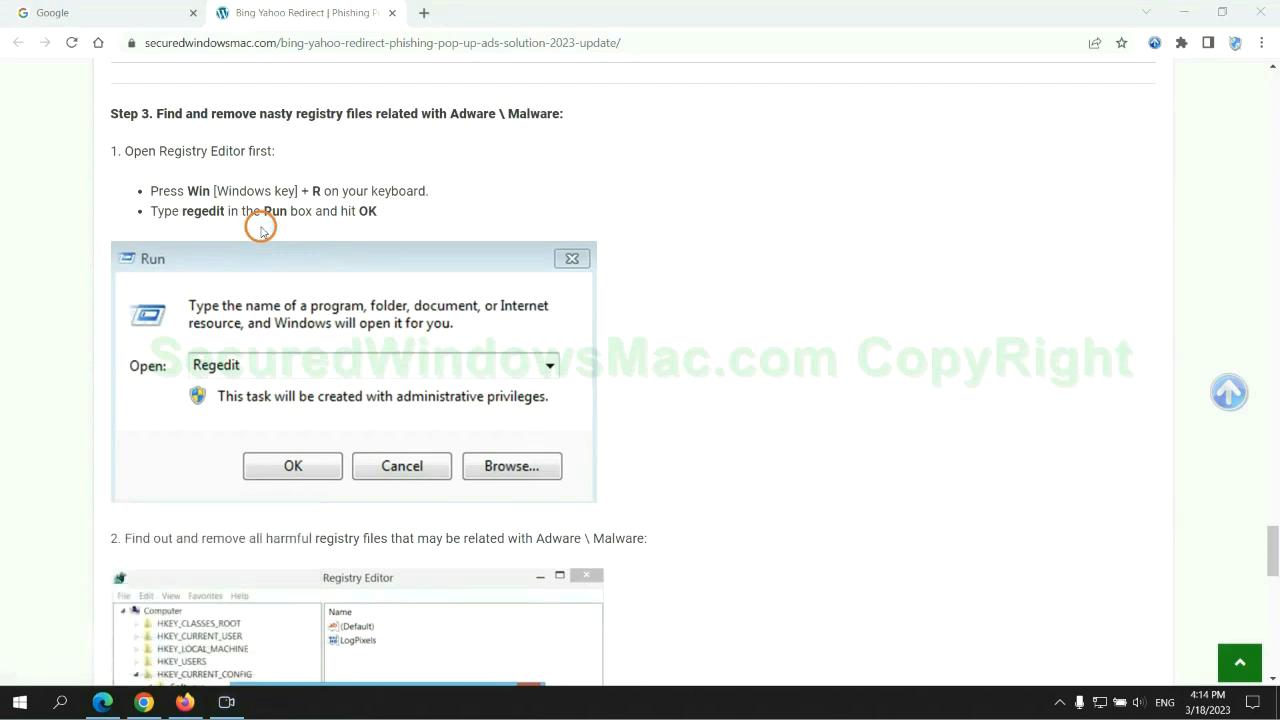
In Registry Editor, find entries matching 'App' and right-click the found StoreAppsOnTaskbar value.
left_click(292, 464)
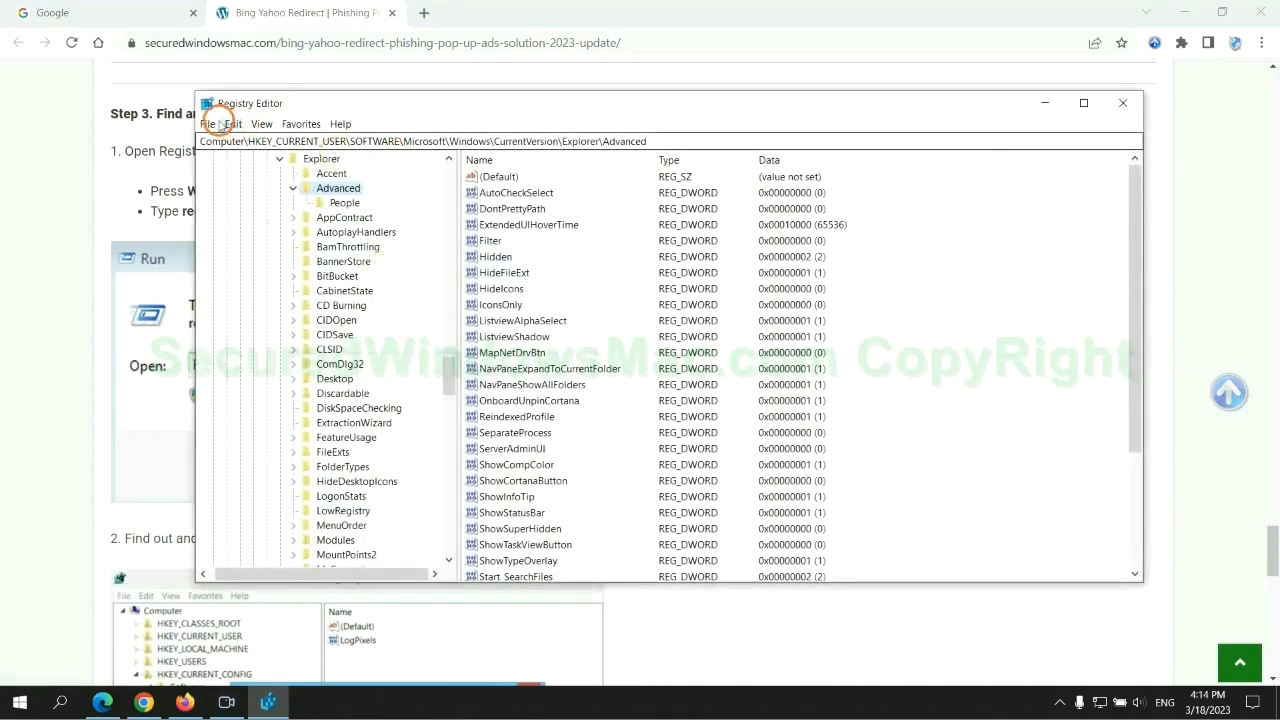
left_click(232, 124)
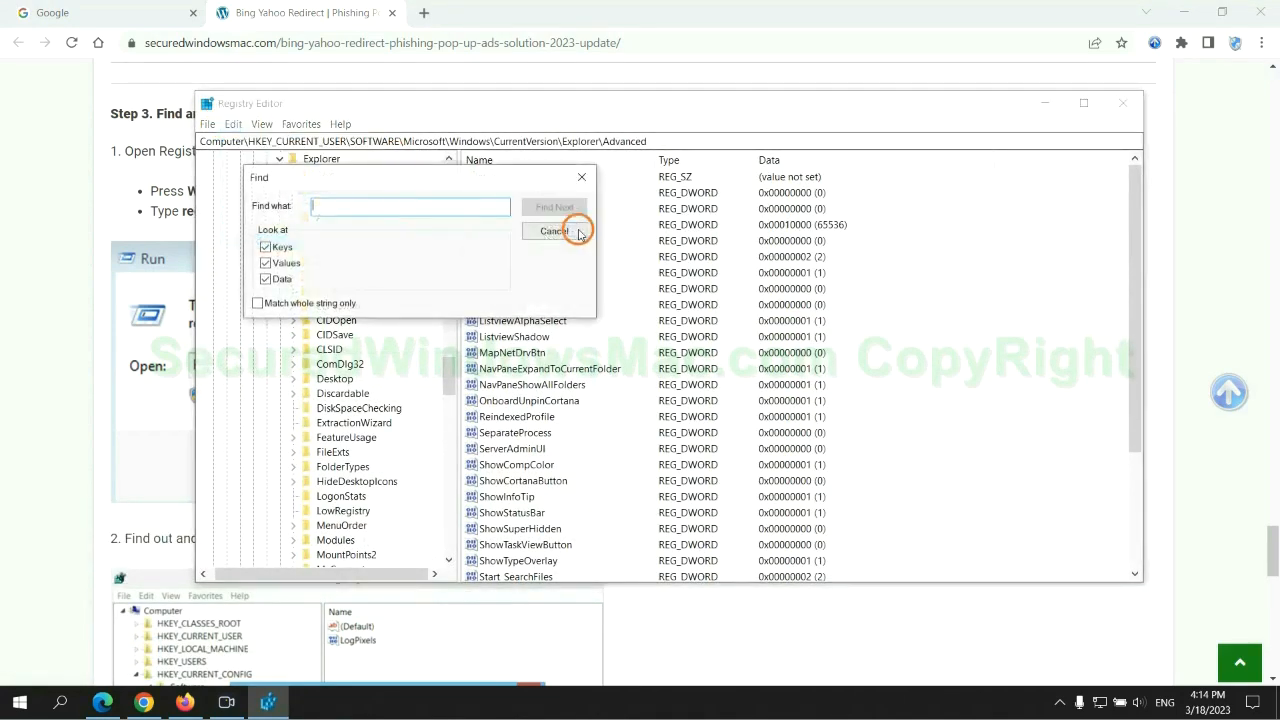
type("App")
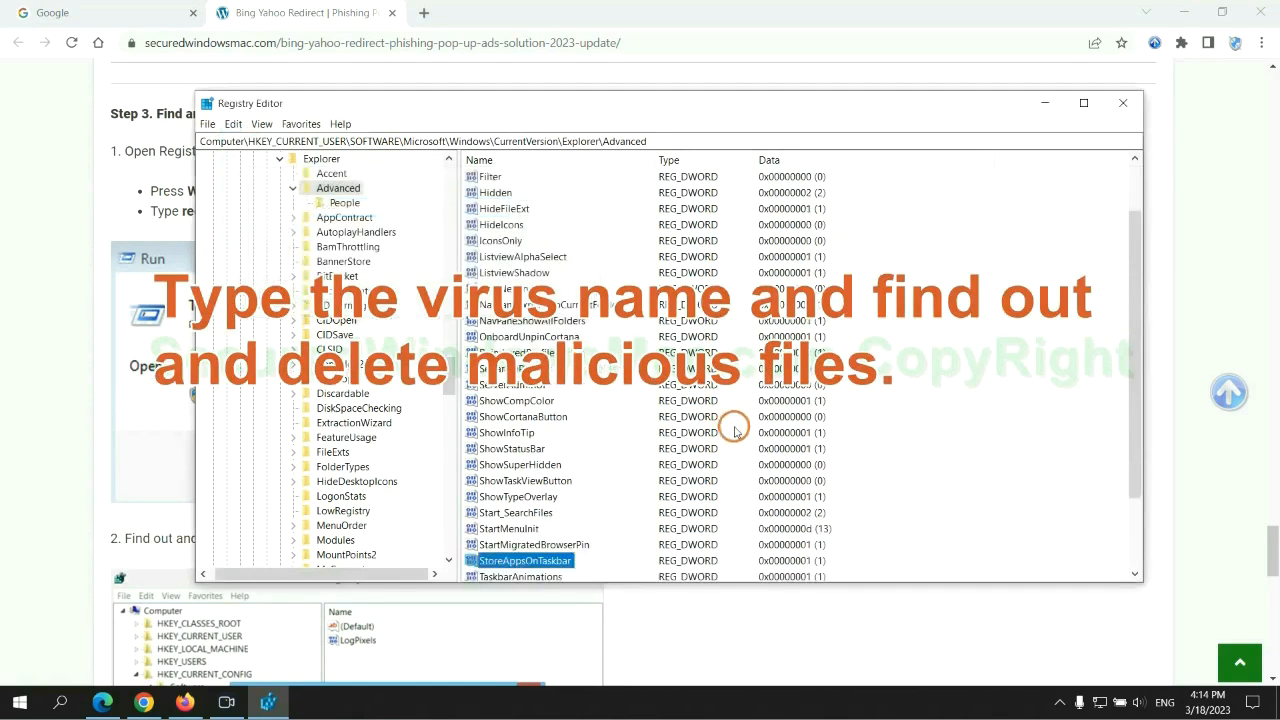
right_click(524, 464)
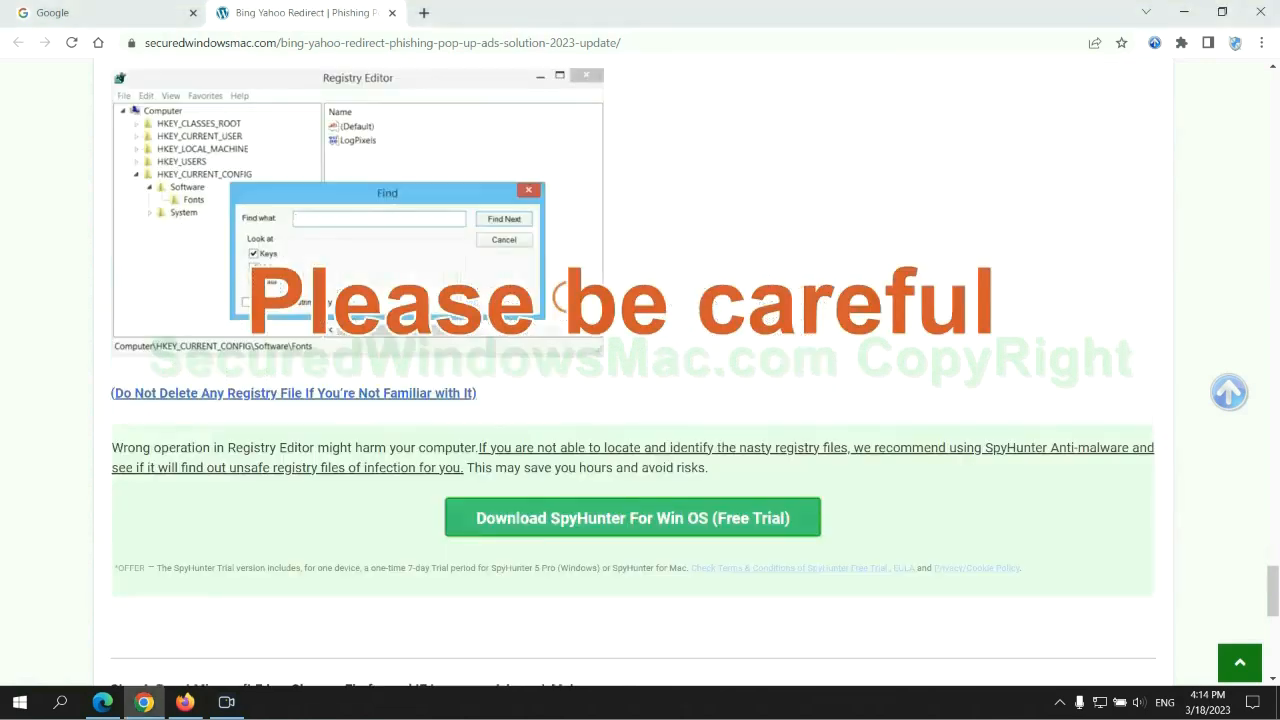
Scroll the guide past the registry warning to Step 4, Reset Microsoft Edge.
scroll("down", 3)
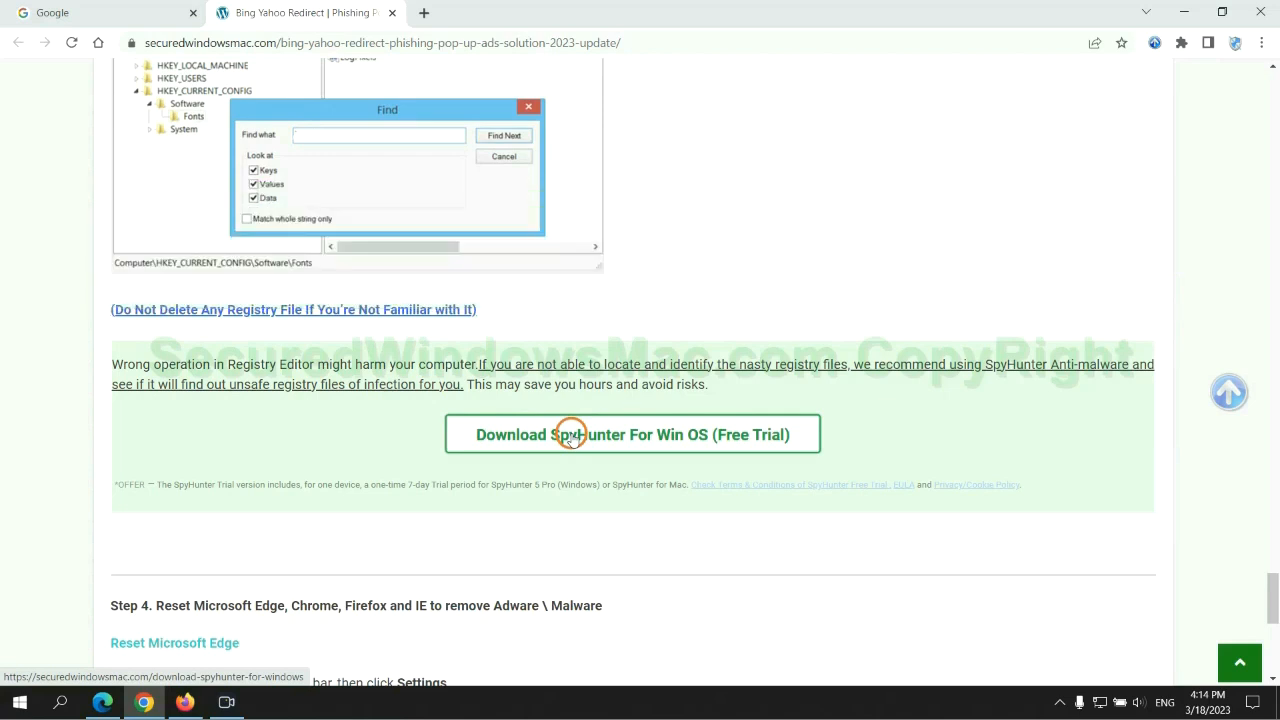
scroll("down", 3)
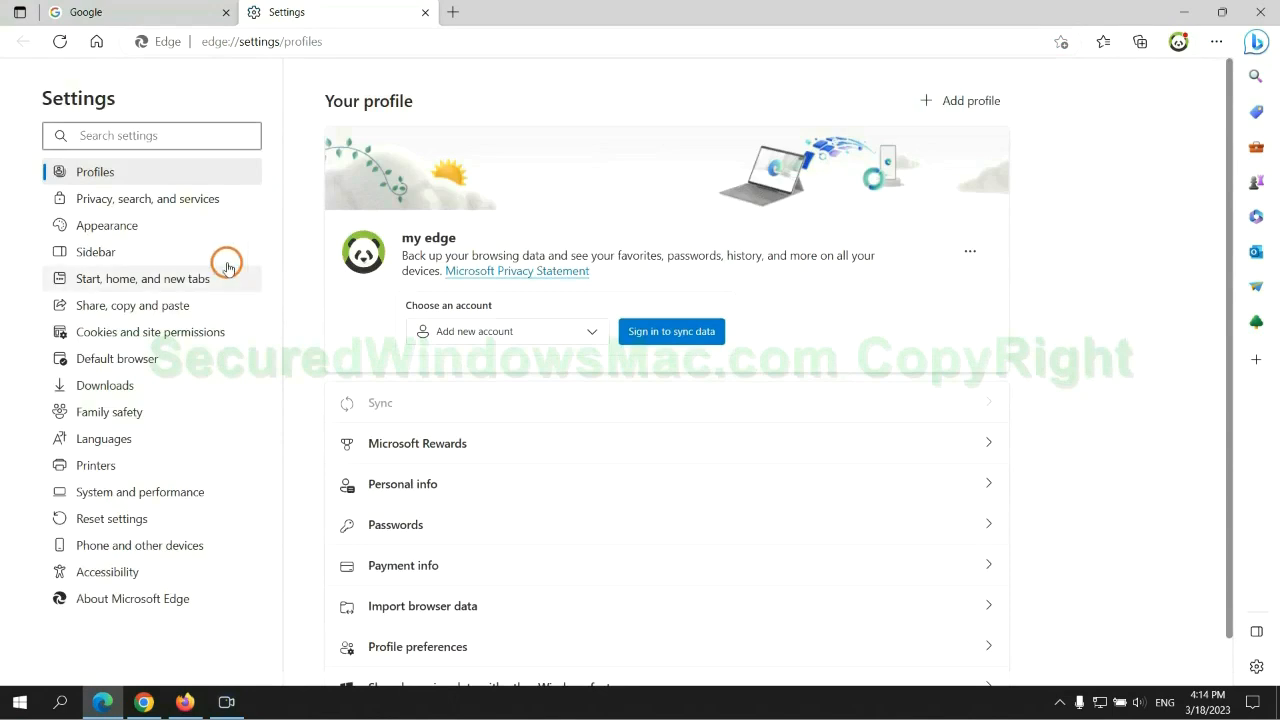
Clear Edge's browsing history, downloads, cookies and cached files for All time via Privacy, search, and services.
left_click(148, 198)
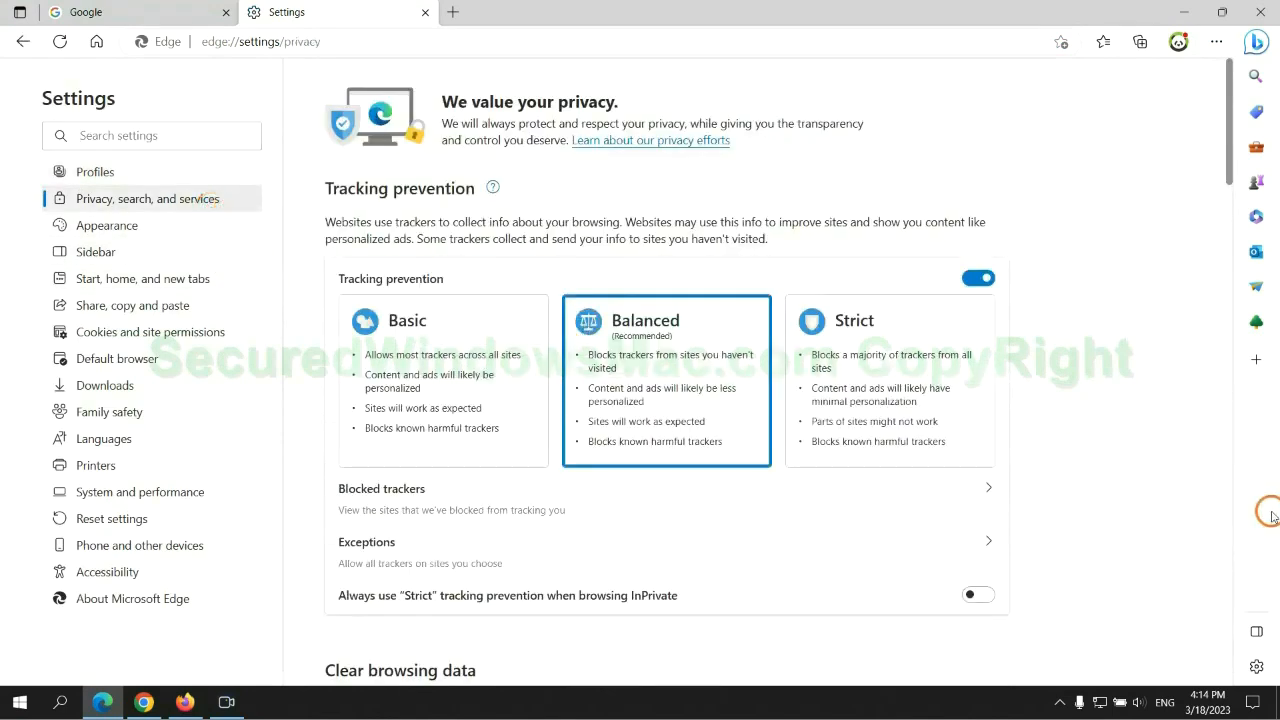
scroll("down", 3)
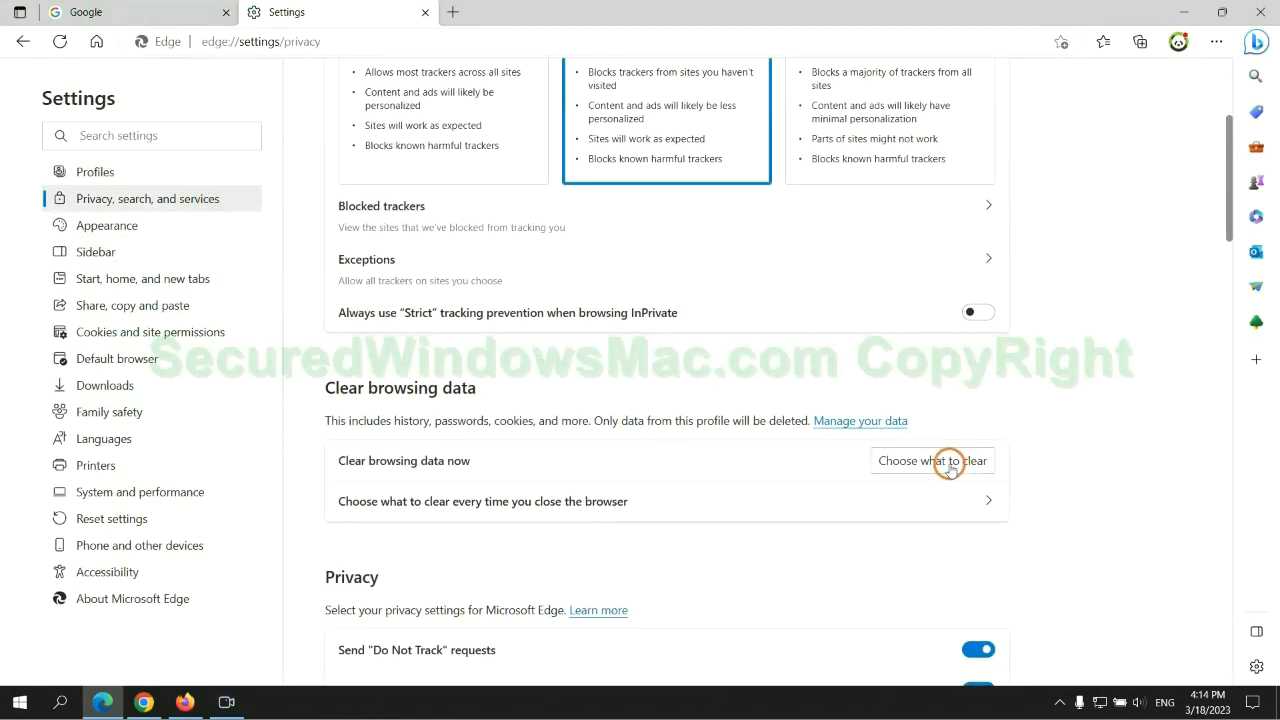
left_click(932, 460)
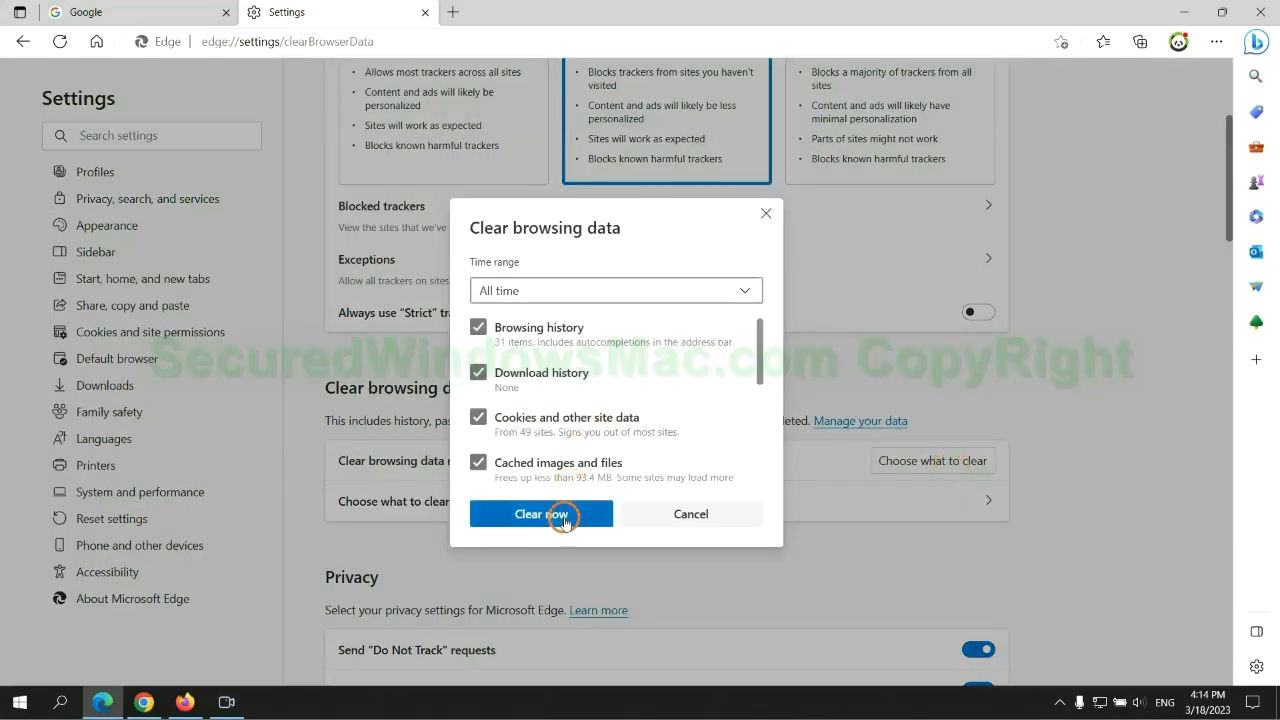
left_click(540, 512)
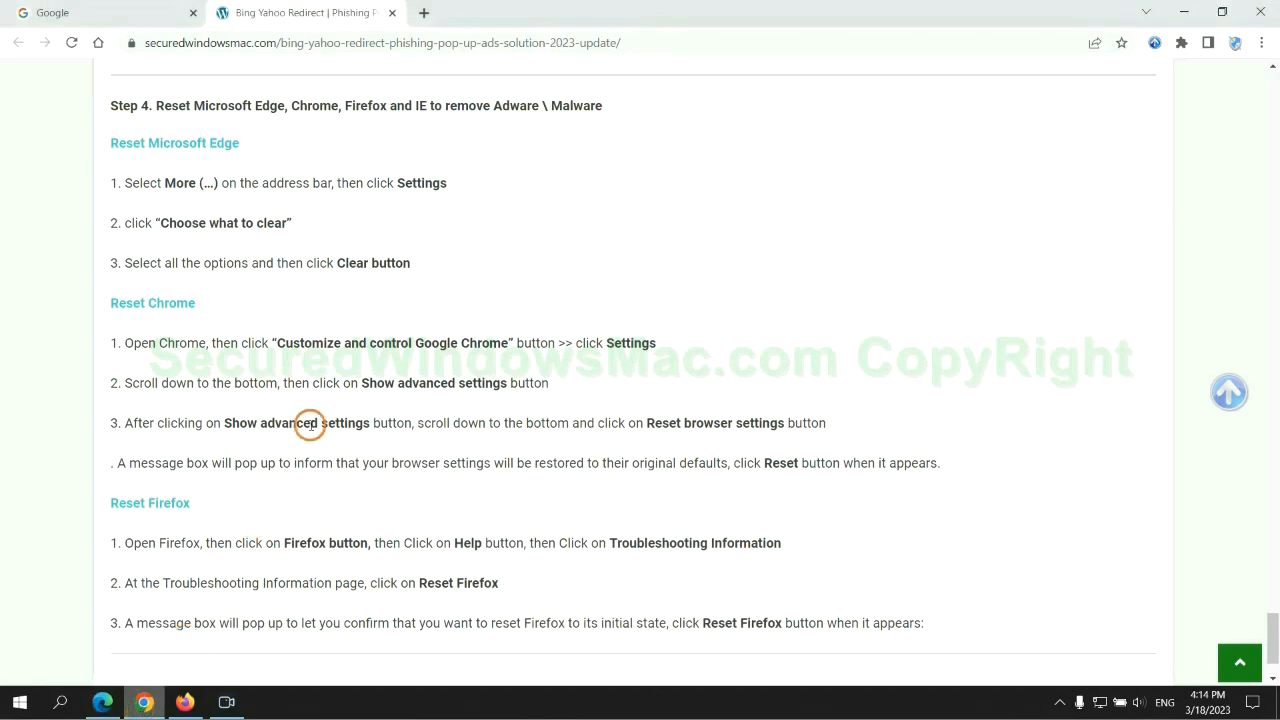
Restore Chrome's settings to their original defaults from the Settings > Reset settings page.
left_click(1260, 48)
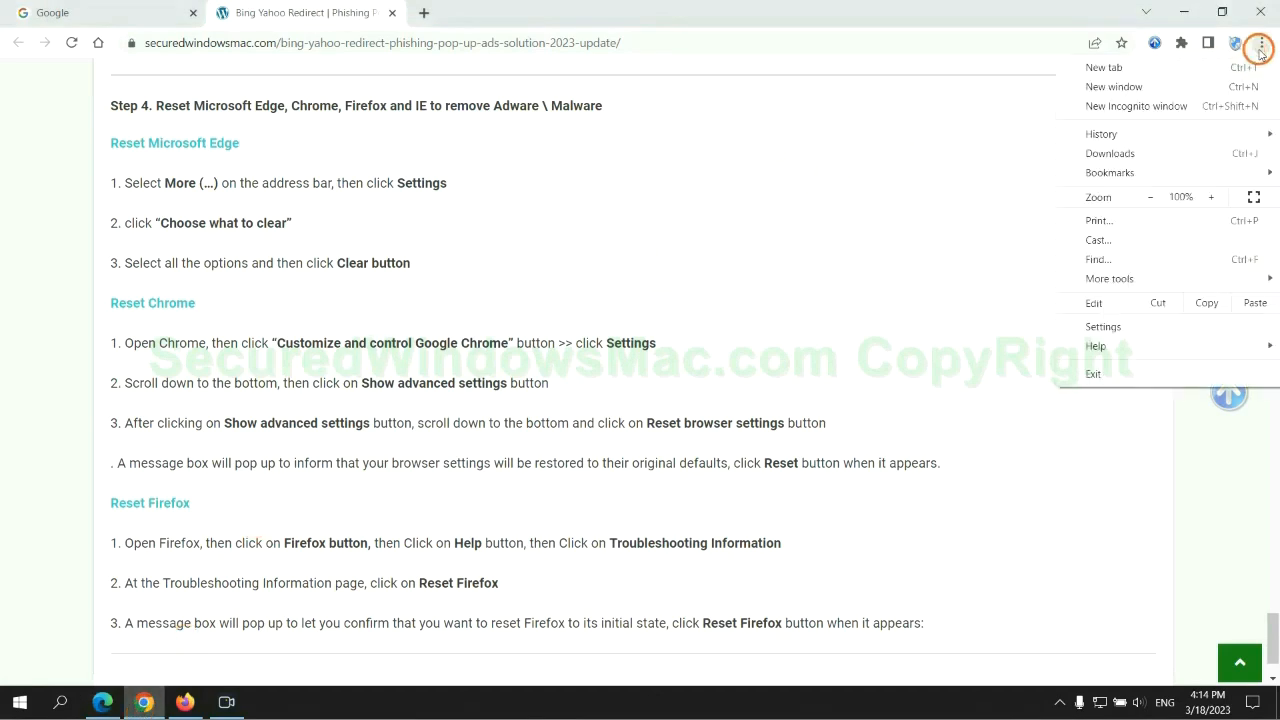
left_click(1104, 326)
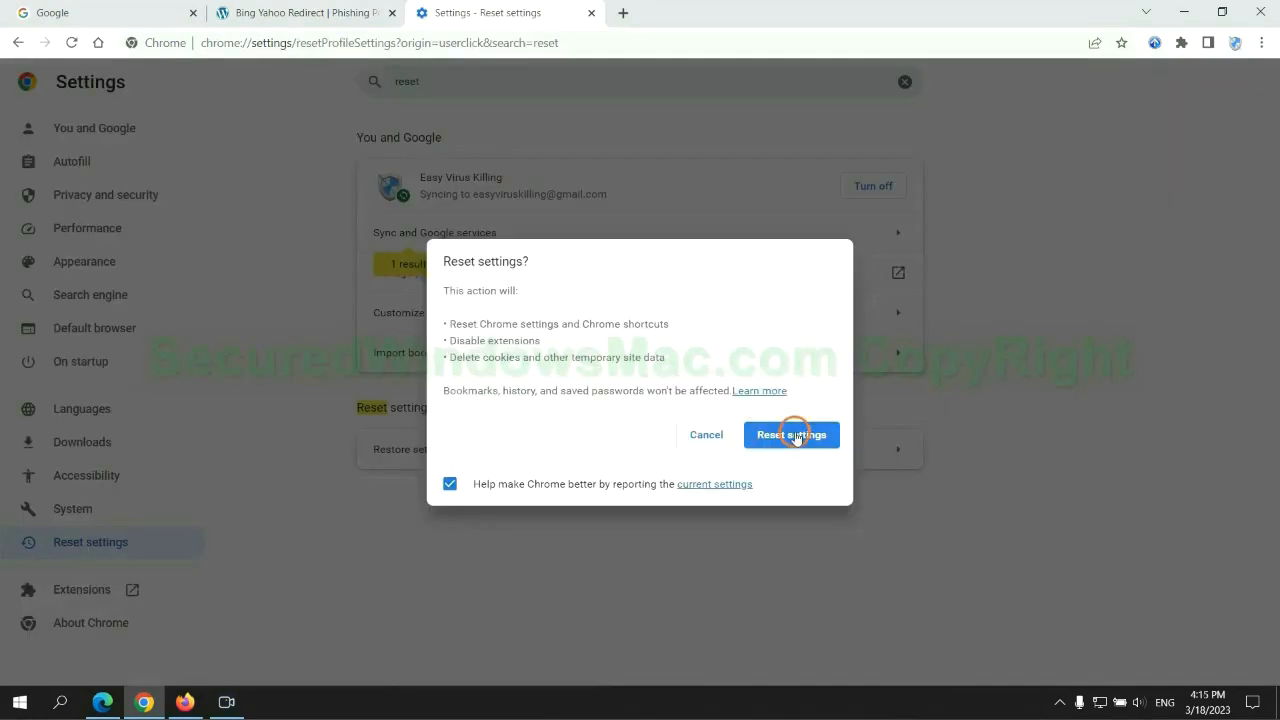
left_click(792, 434)
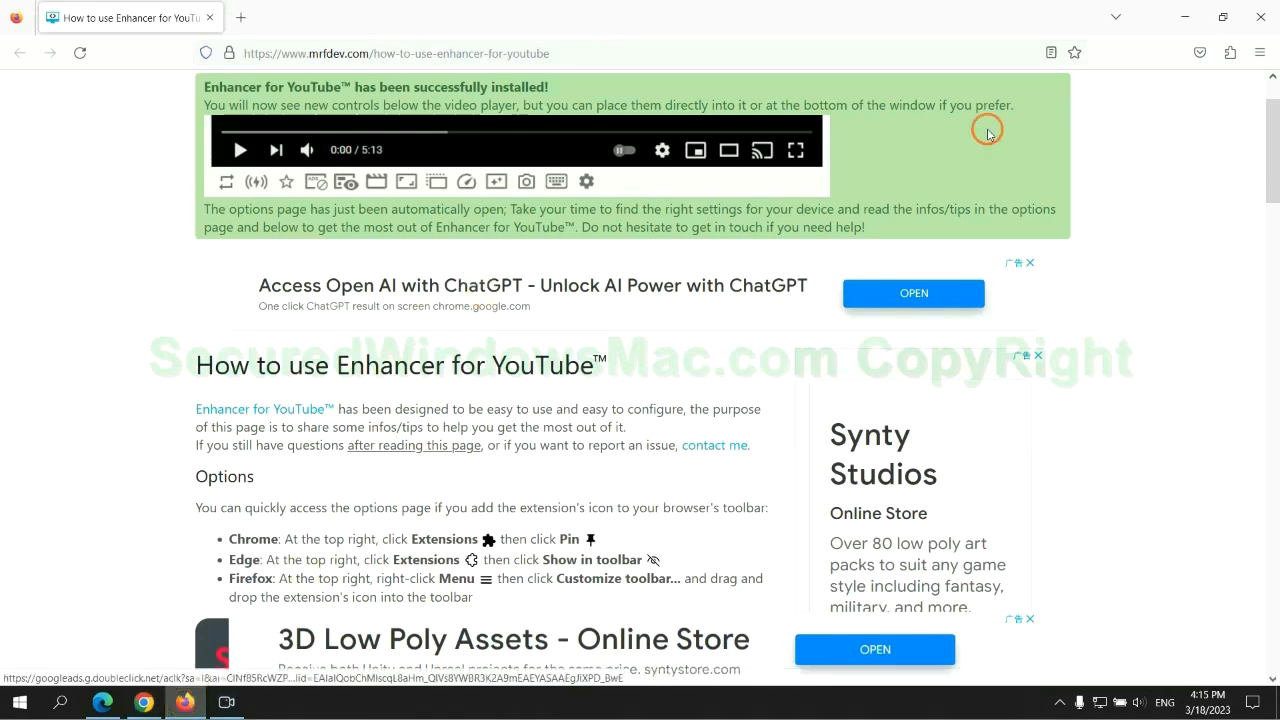
Reach Firefox's Troubleshooting Information page via Help and start Refresh Firefox.
left_click(1260, 52)
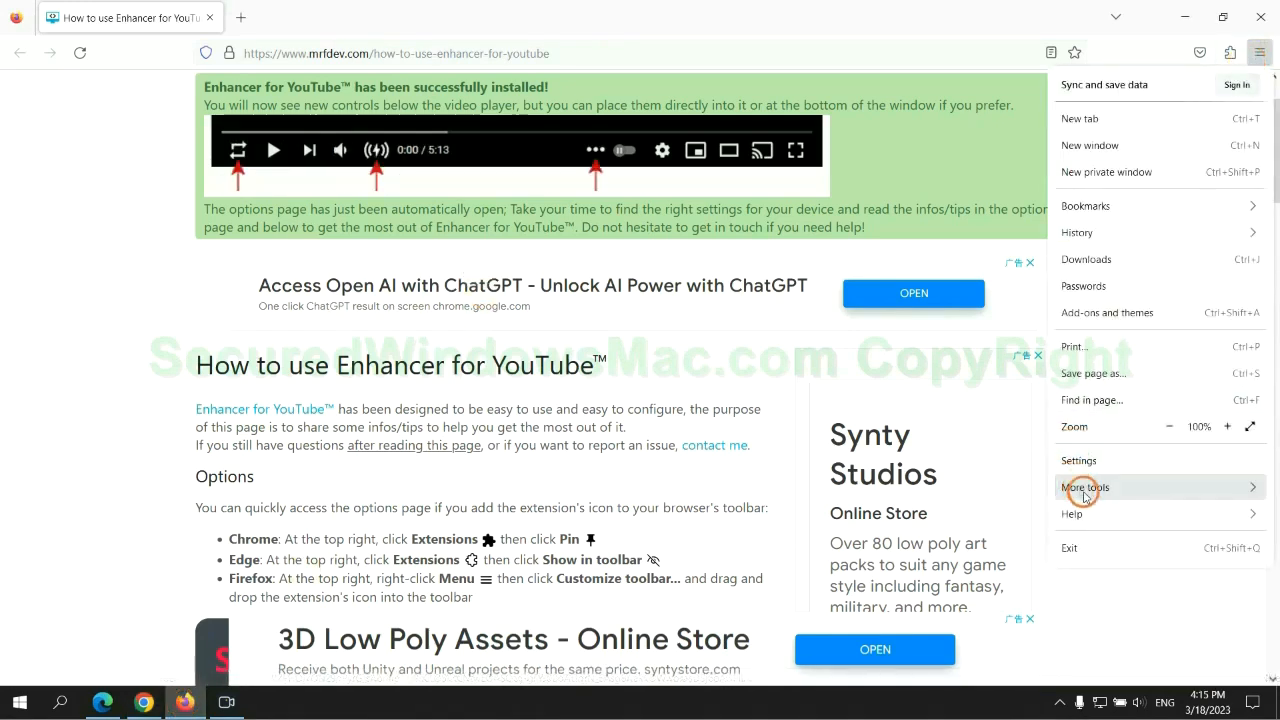
left_click(1072, 512)
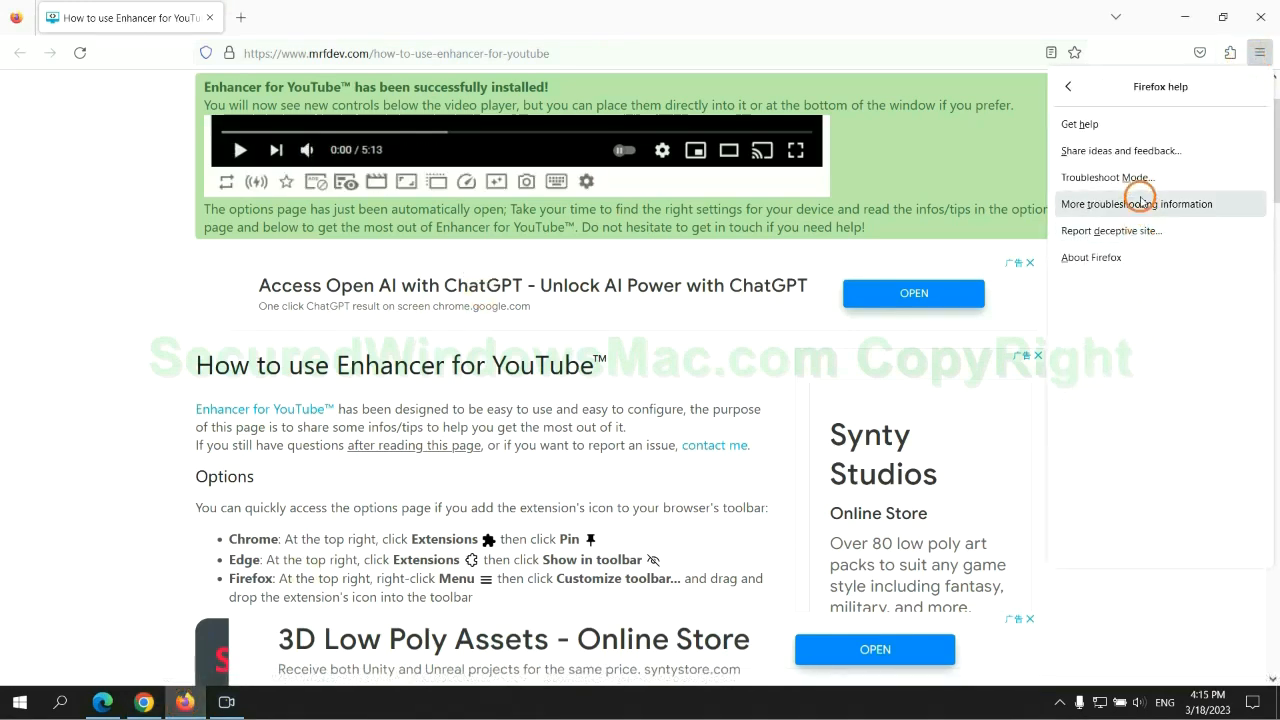
left_click(1136, 204)
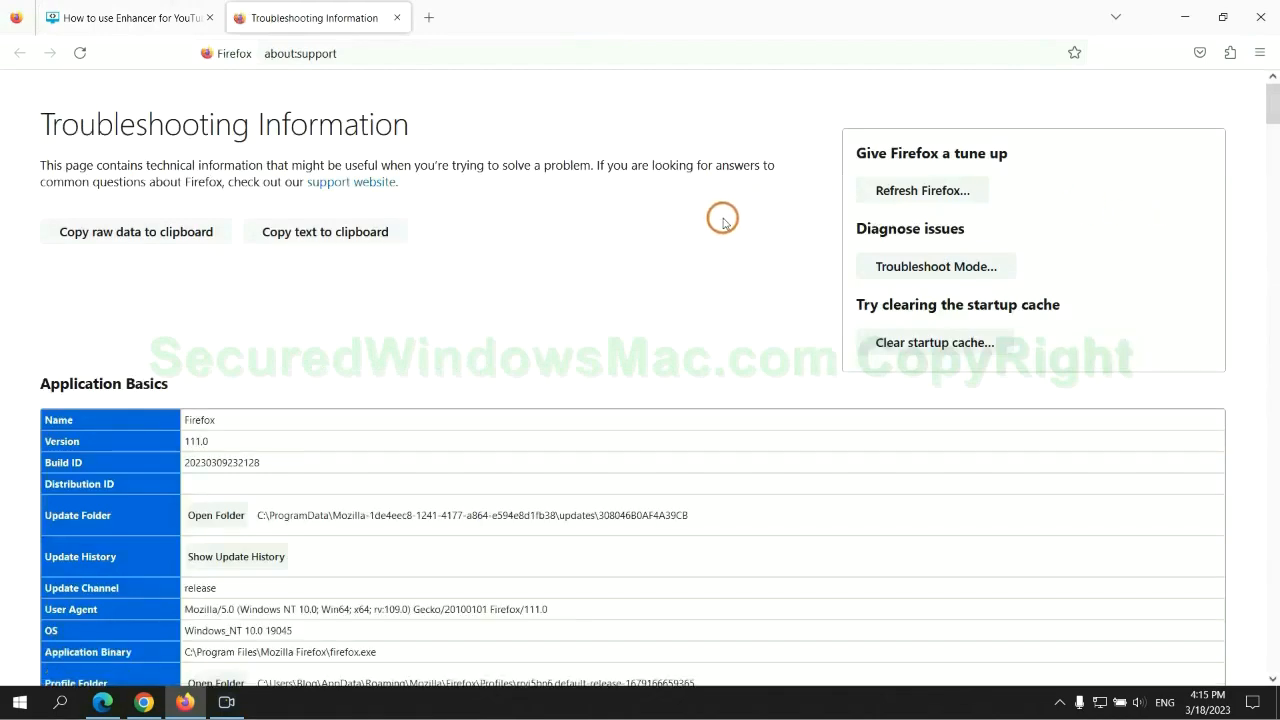
left_click(922, 190)
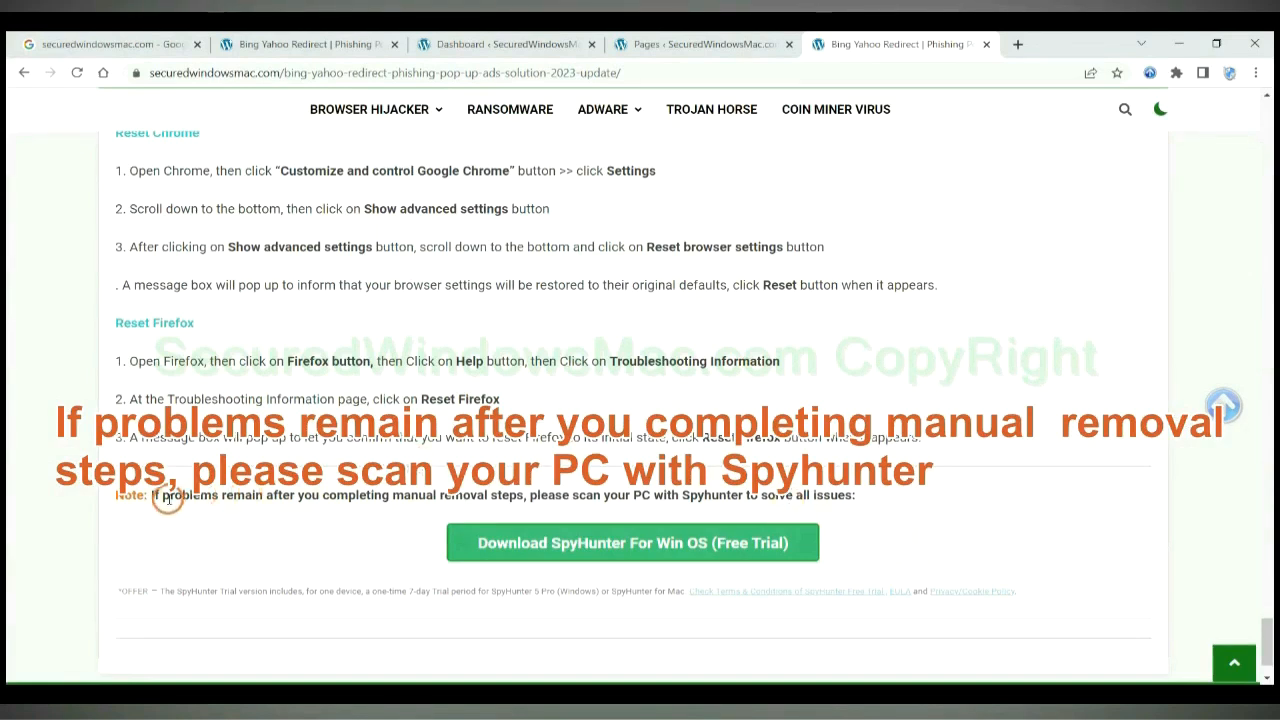
Highlight the guide's 'If problems remain' note recommending a SpyHunter scan.
left_click_drag(150, 496, 264, 496)
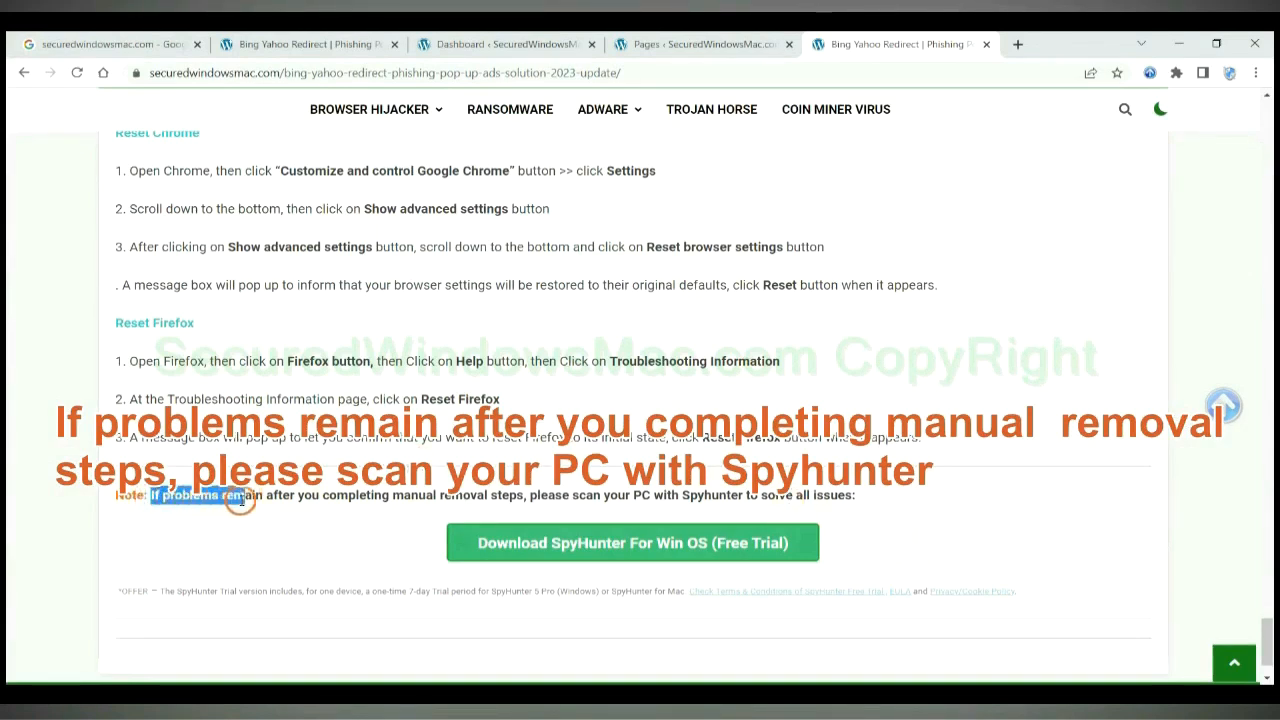